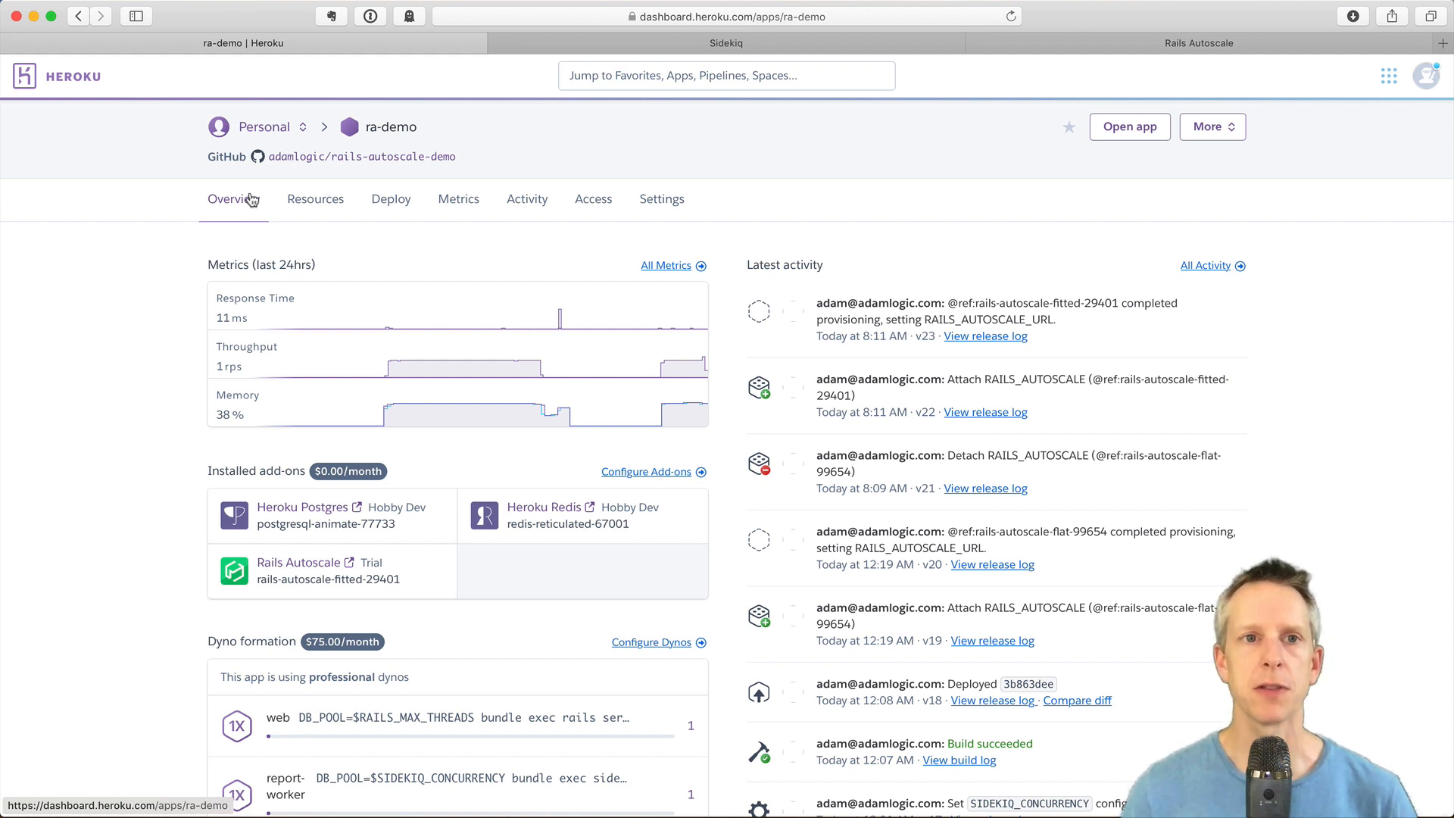
{"action": "mouse_move", "coordinate": [190, 295]}
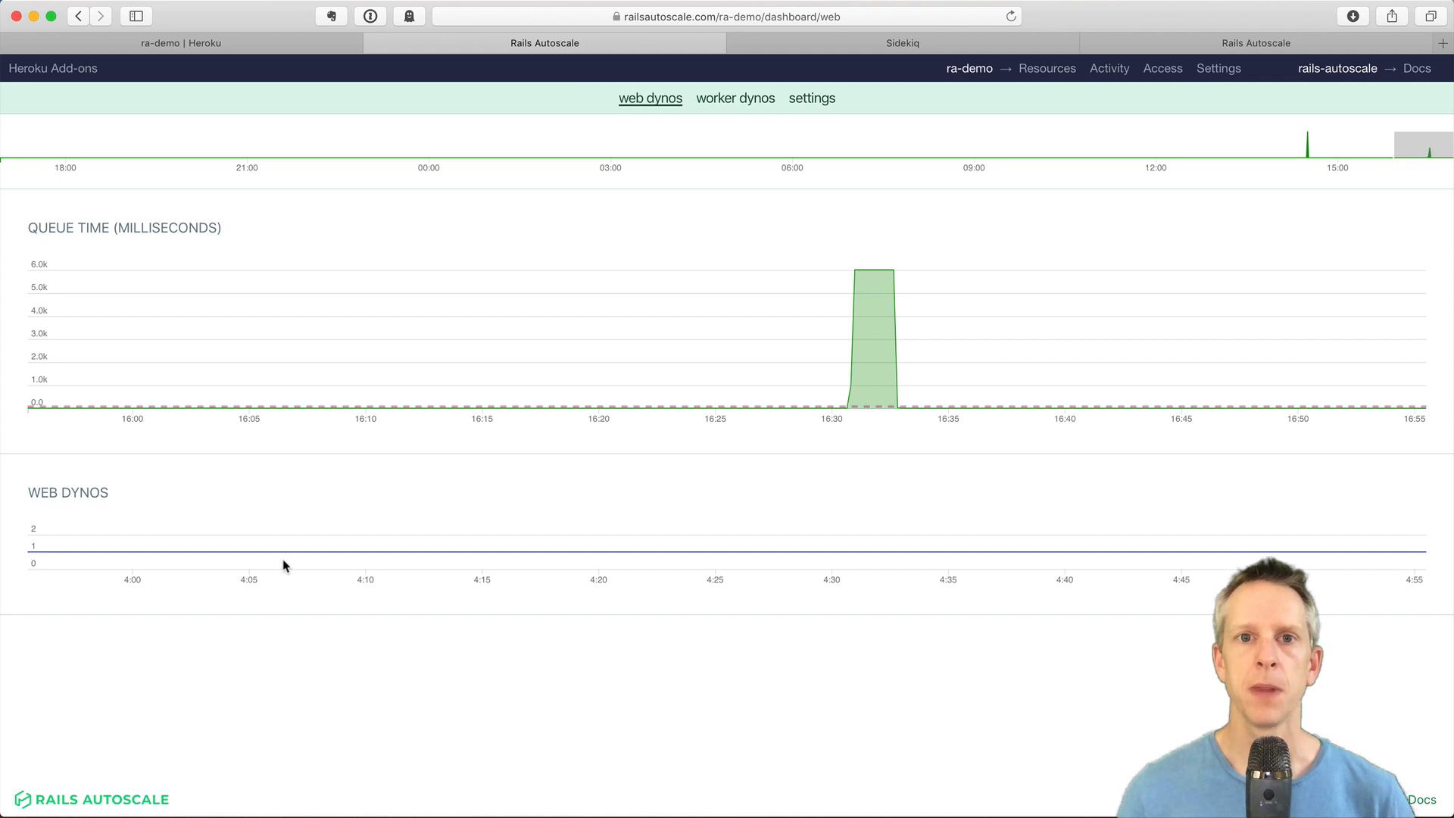
{"action": "mouse_move", "coordinate": [731, 116]}
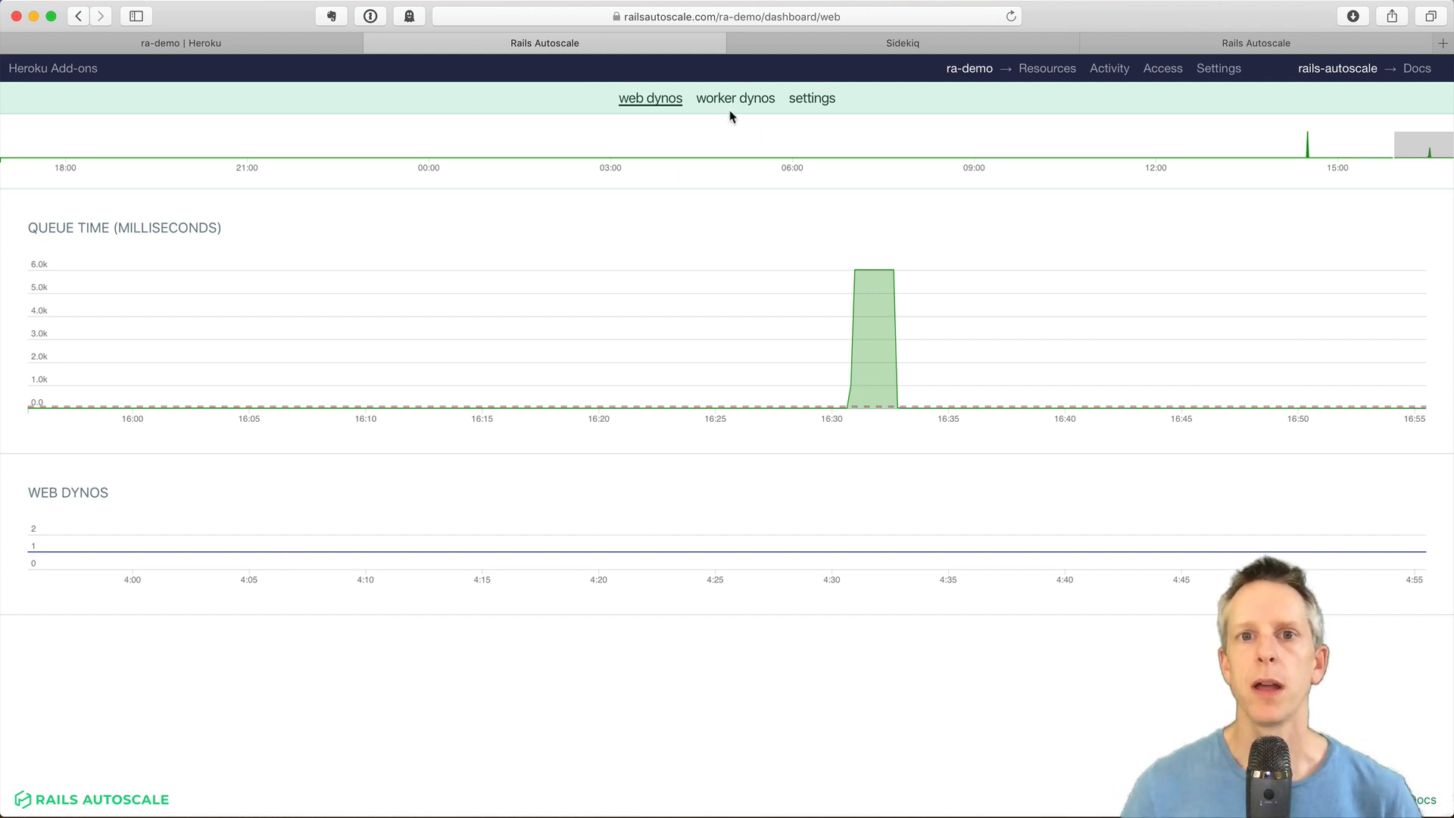
{"action": "mouse_move", "coordinate": [735, 99]}
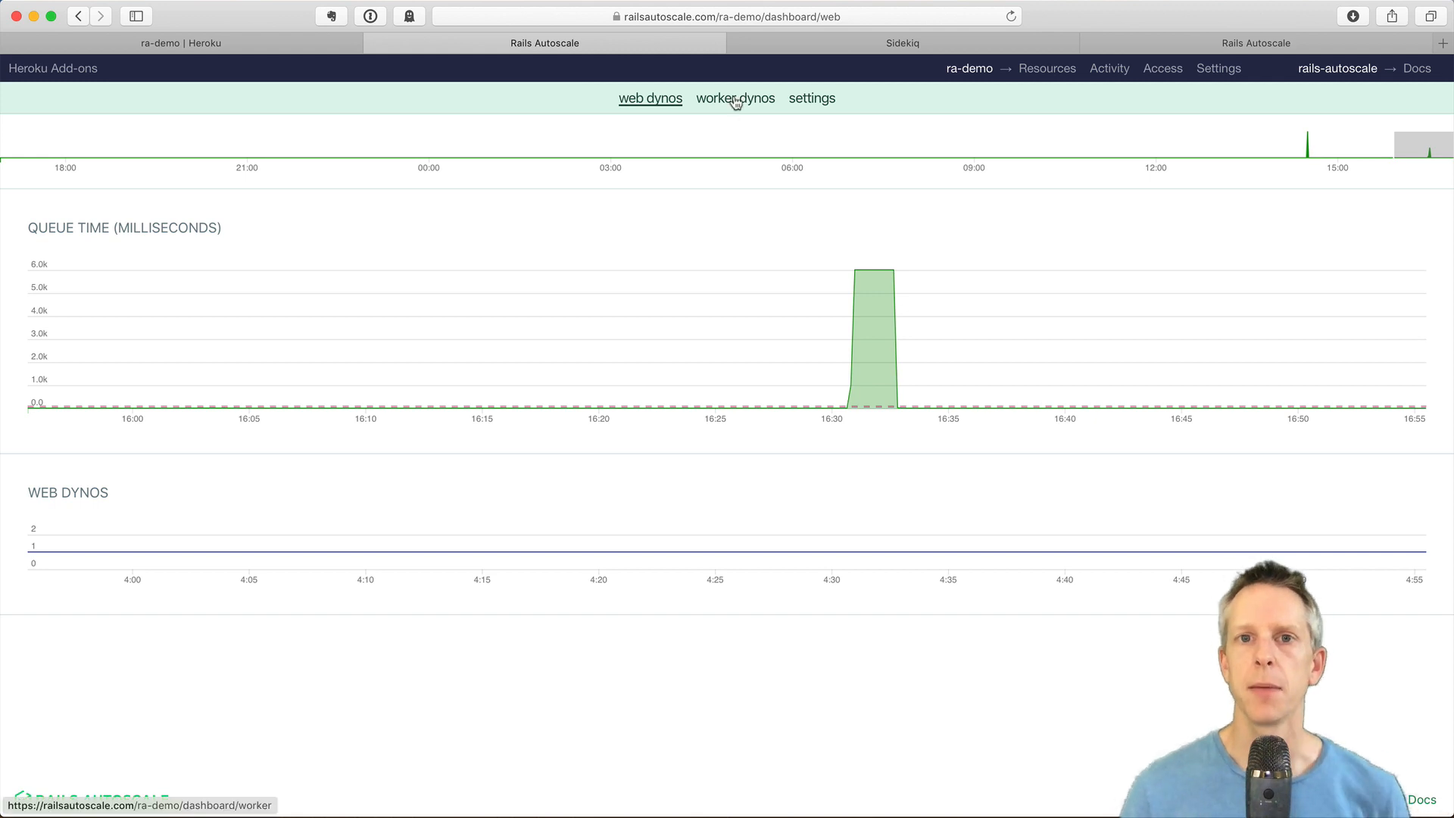
Show the Worker Dynos setup listing worker, report-worker and webpack-dev-server
{"action": "left_click", "coordinate": [812, 99]}
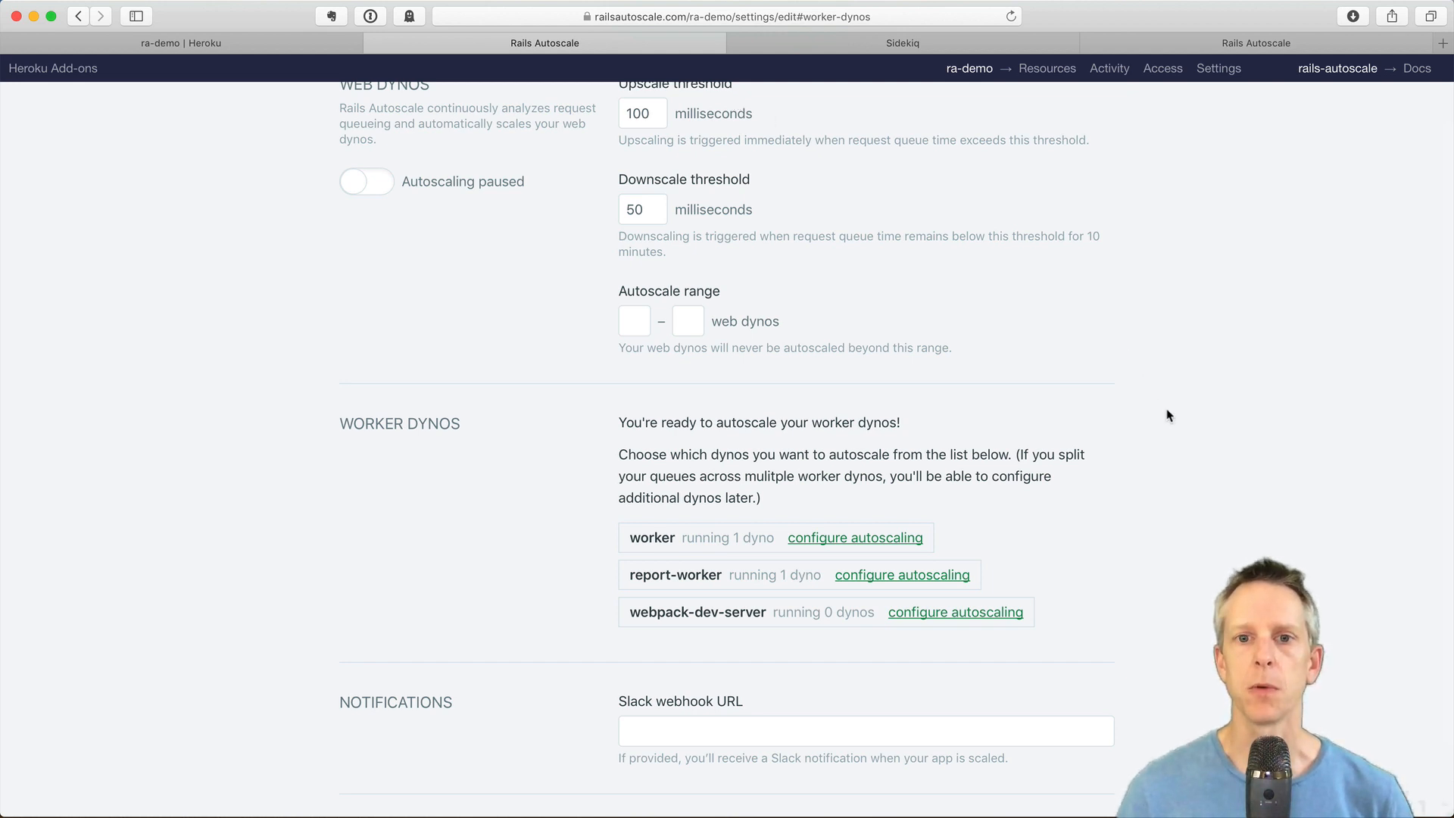
{"action": "mouse_move", "coordinate": [1206, 566]}
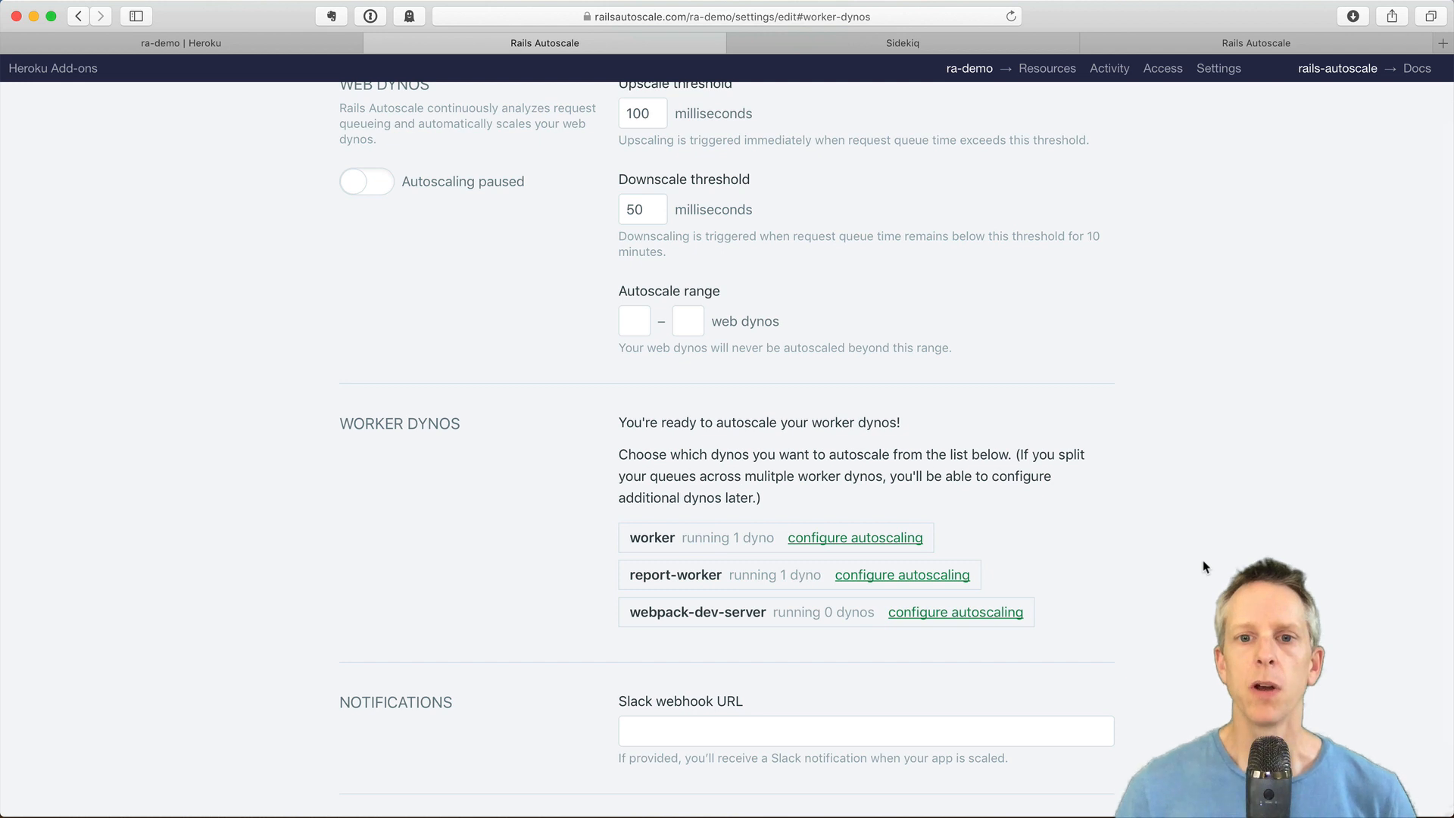
{"action": "mouse_move", "coordinate": [1000, 518]}
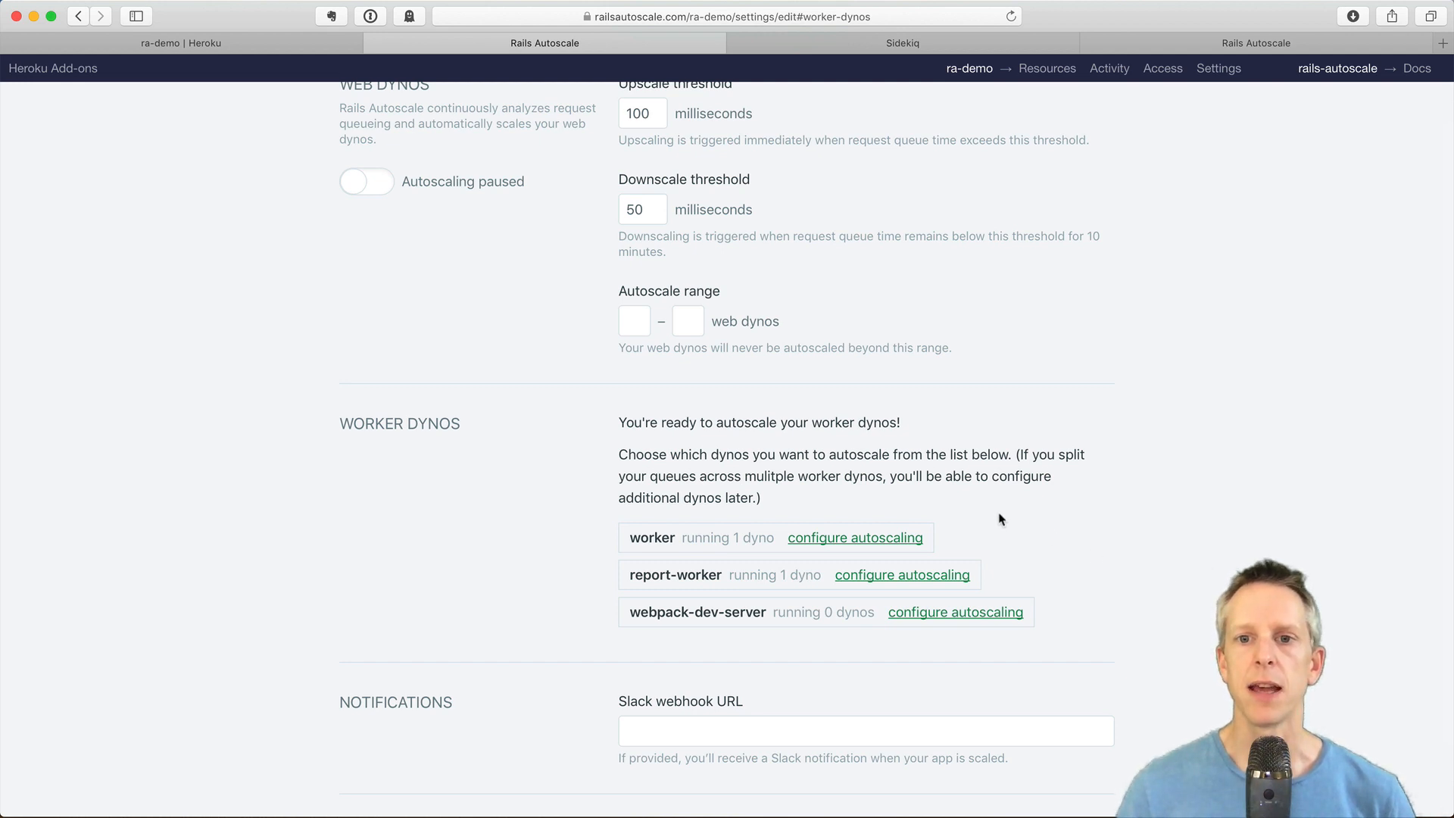
{"action": "mouse_move", "coordinate": [1102, 608]}
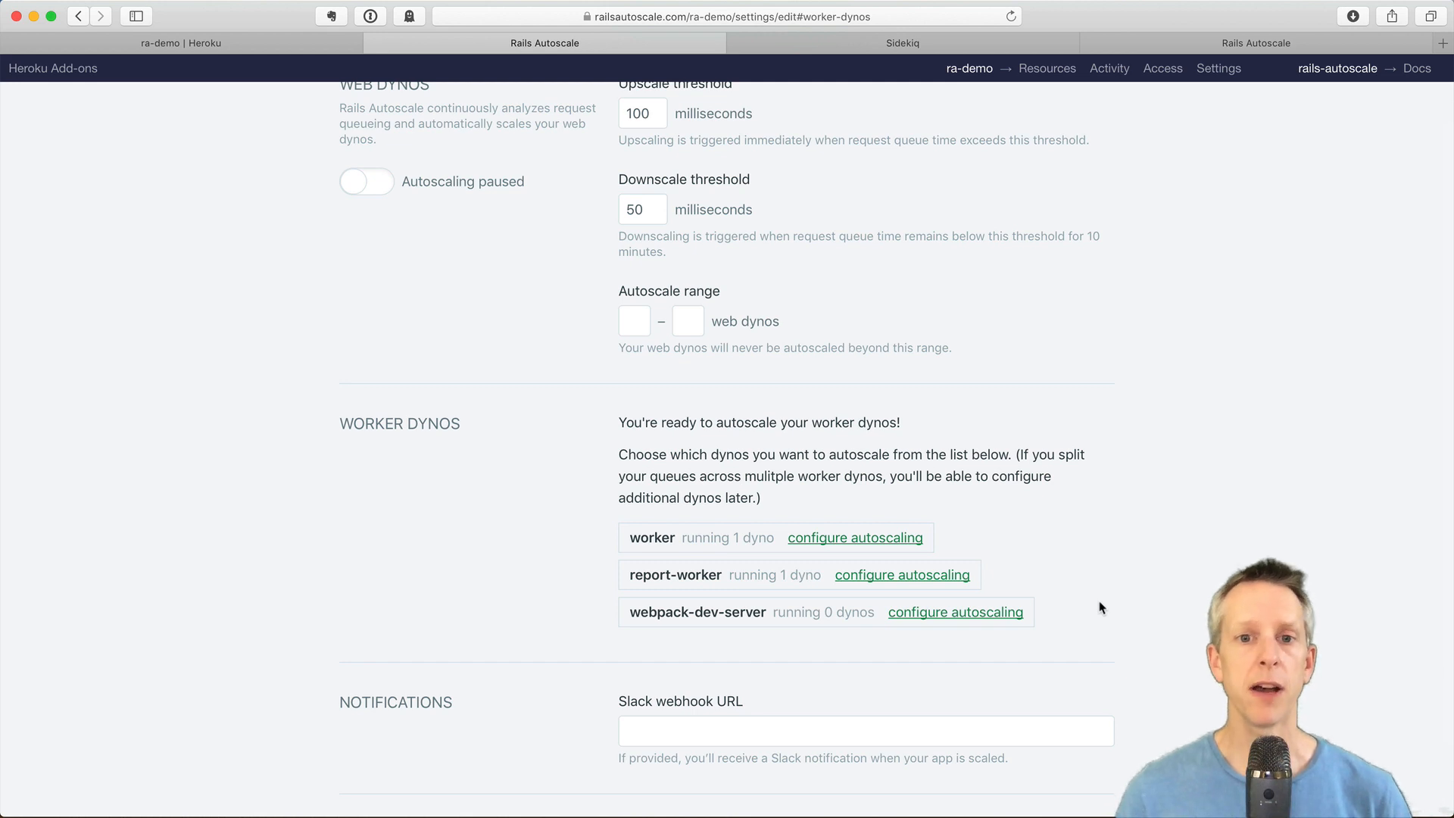
{"action": "mouse_move", "coordinate": [854, 537]}
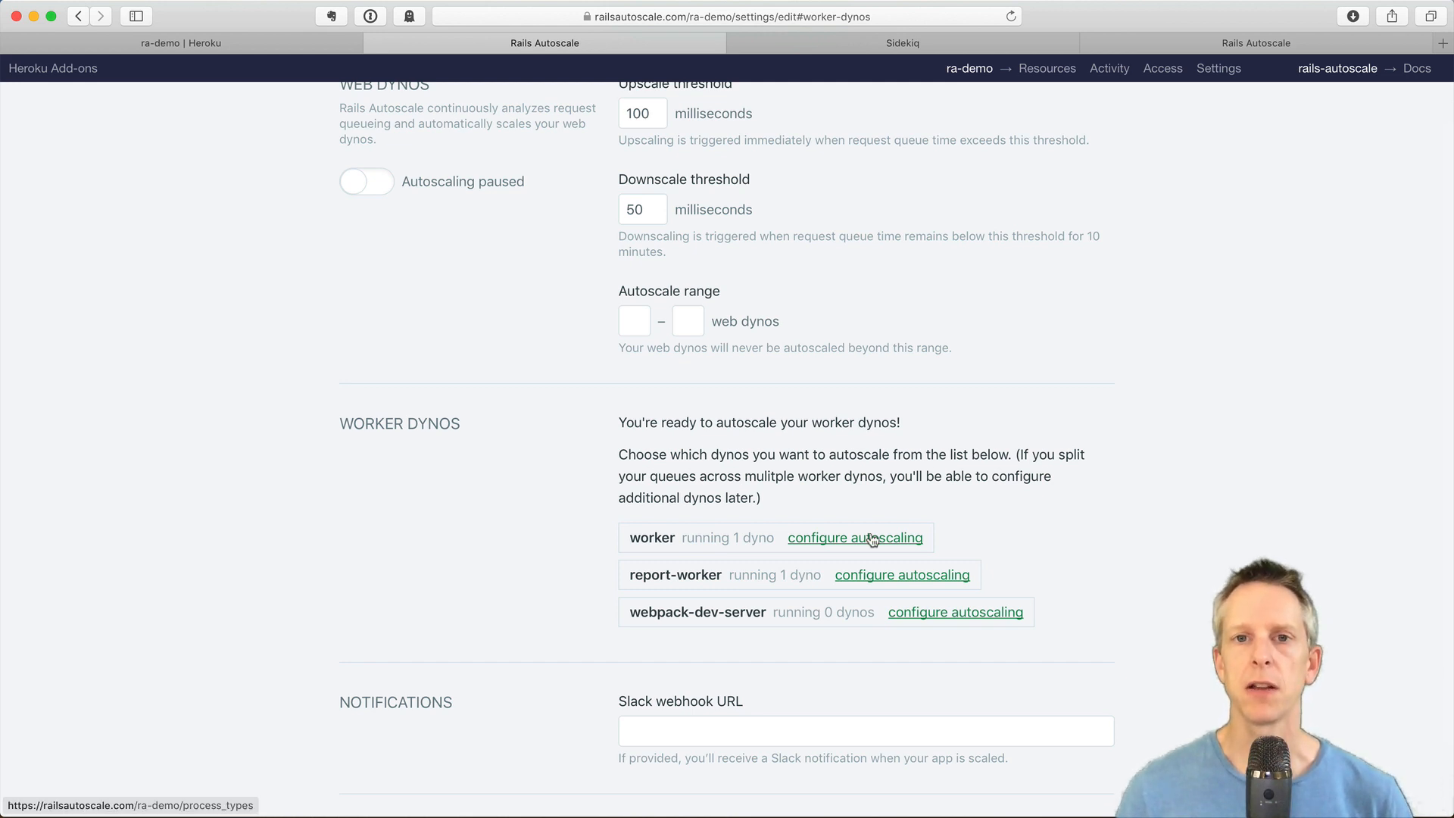
Make the worker dyno configurable and exclude the reports and low queues from triggering scaling
{"action": "left_click", "coordinate": [854, 537]}
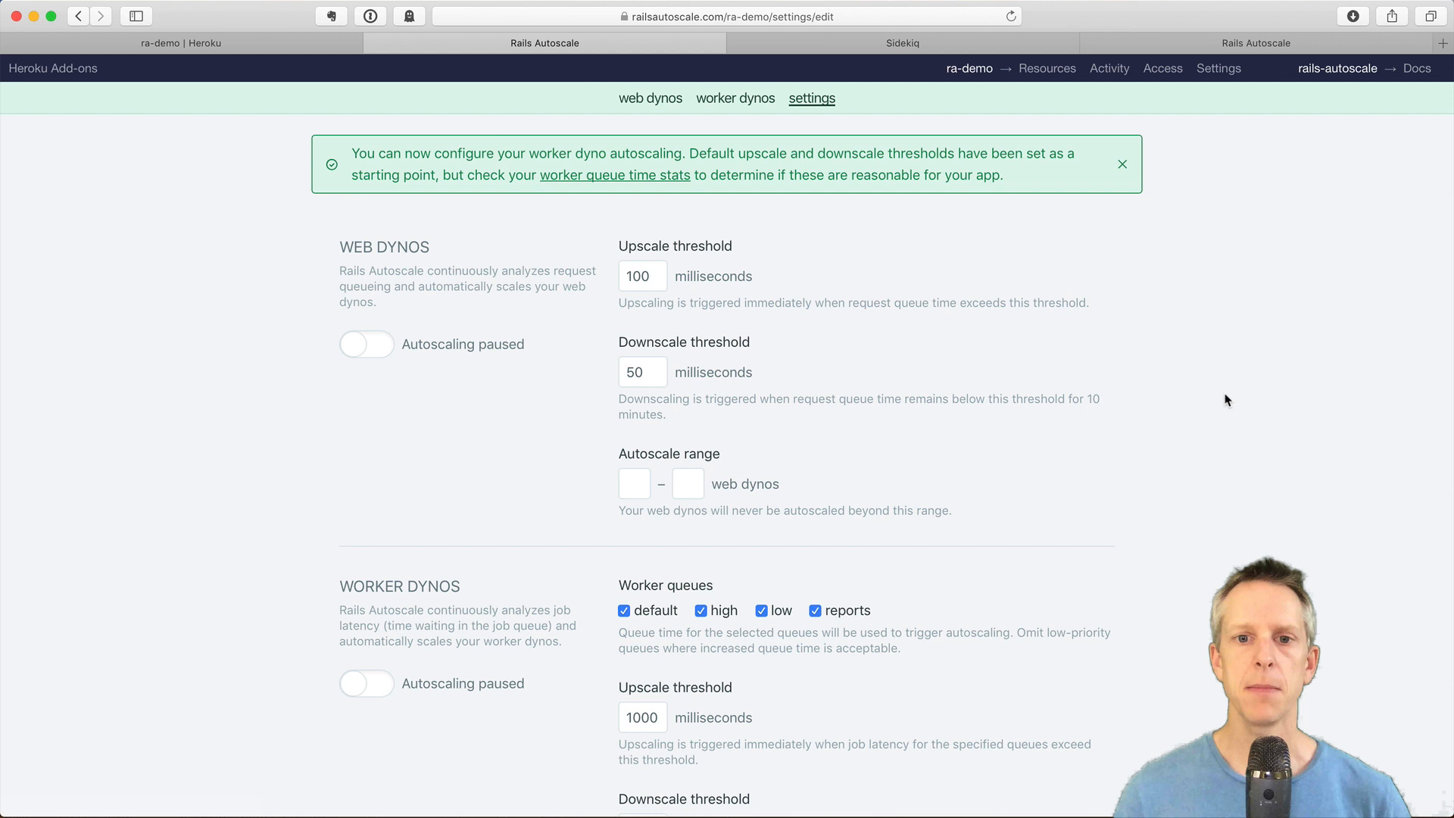
{"action": "left_click", "coordinate": [1123, 164]}
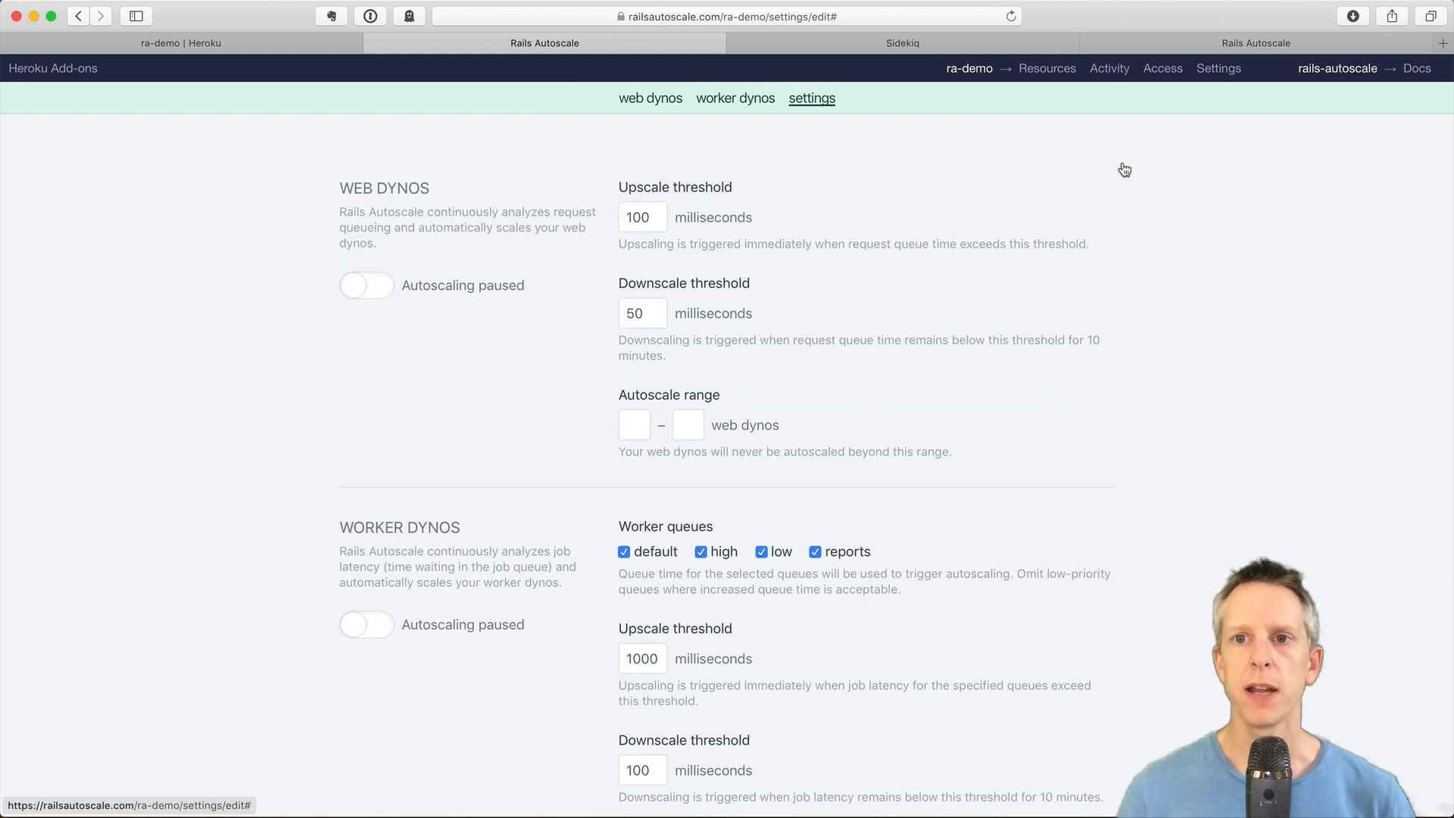
{"action": "scroll", "scroll_direction": "down", "scroll_amount": 3}
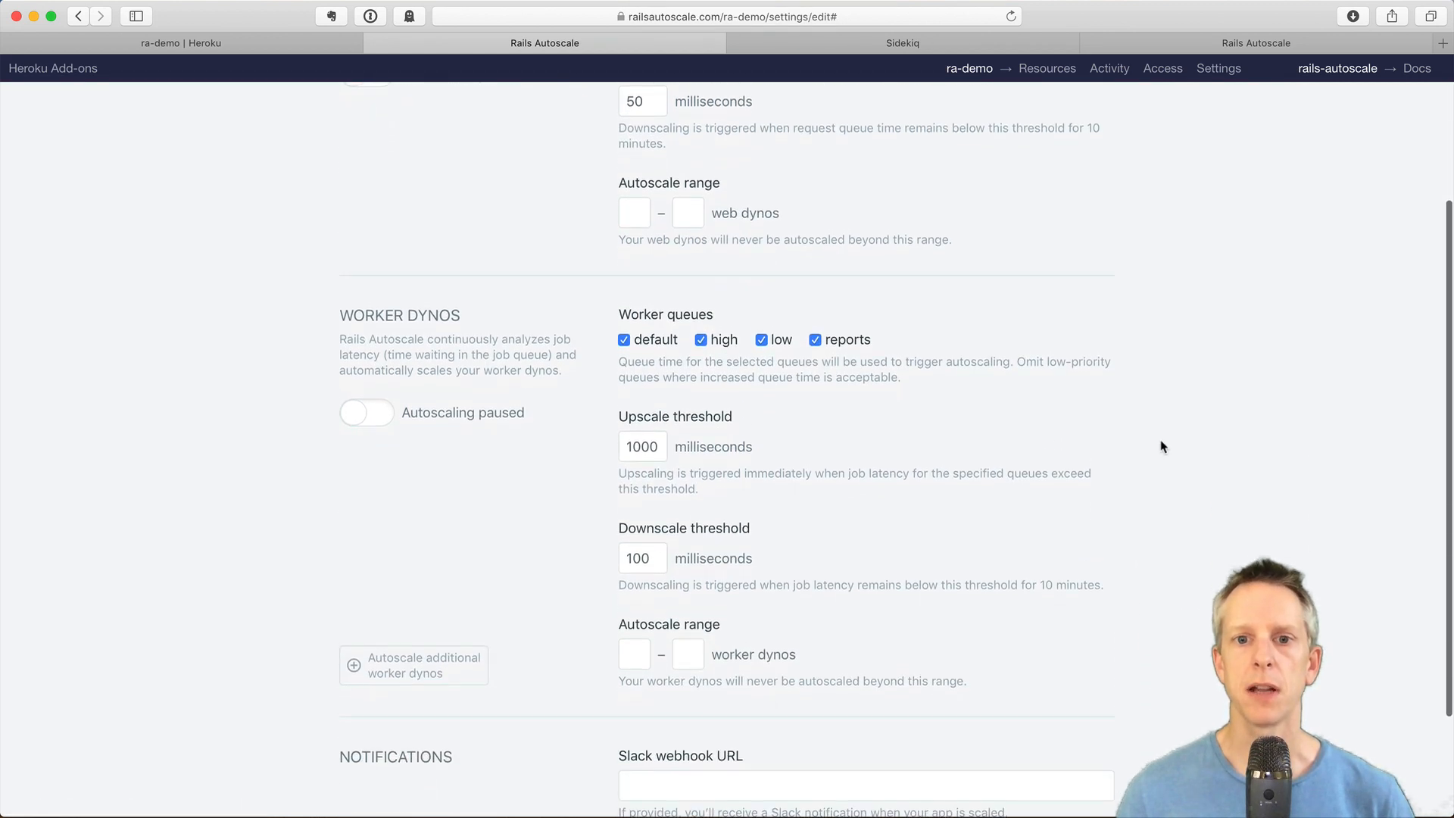
{"action": "scroll", "scroll_direction": "down", "scroll_amount": 3}
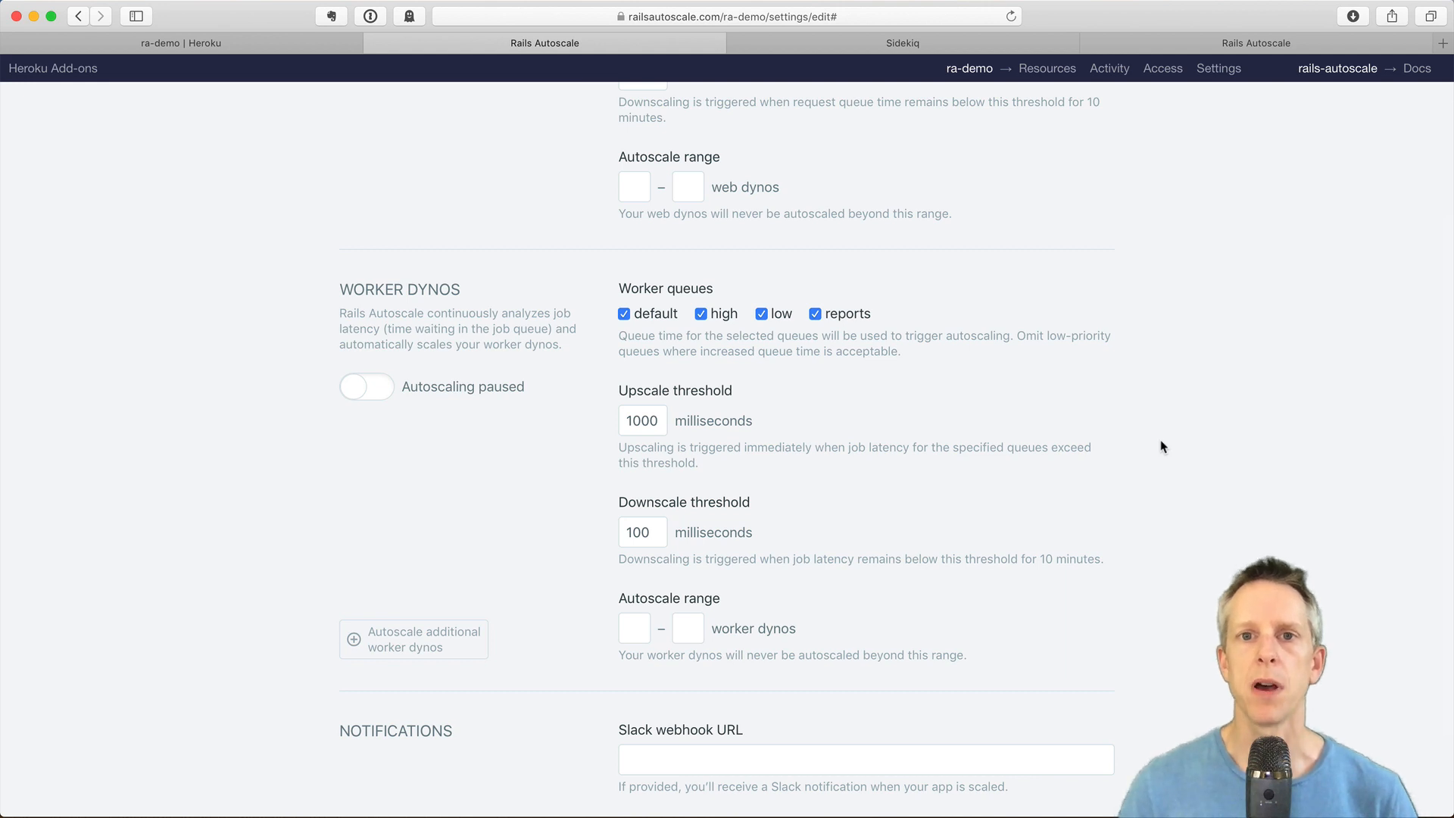
{"action": "mouse_move", "coordinate": [882, 350]}
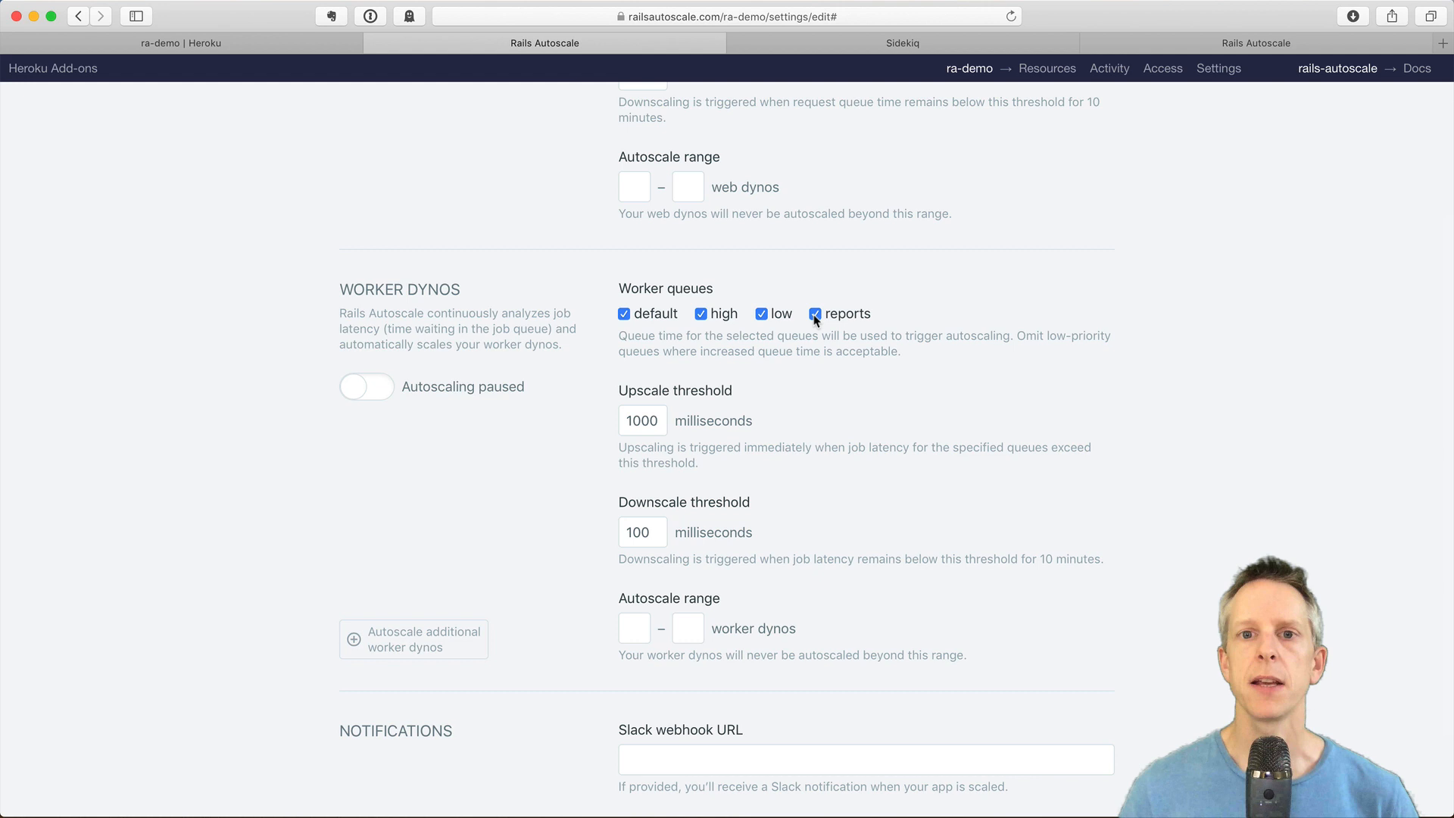
{"action": "left_click", "coordinate": [816, 313]}
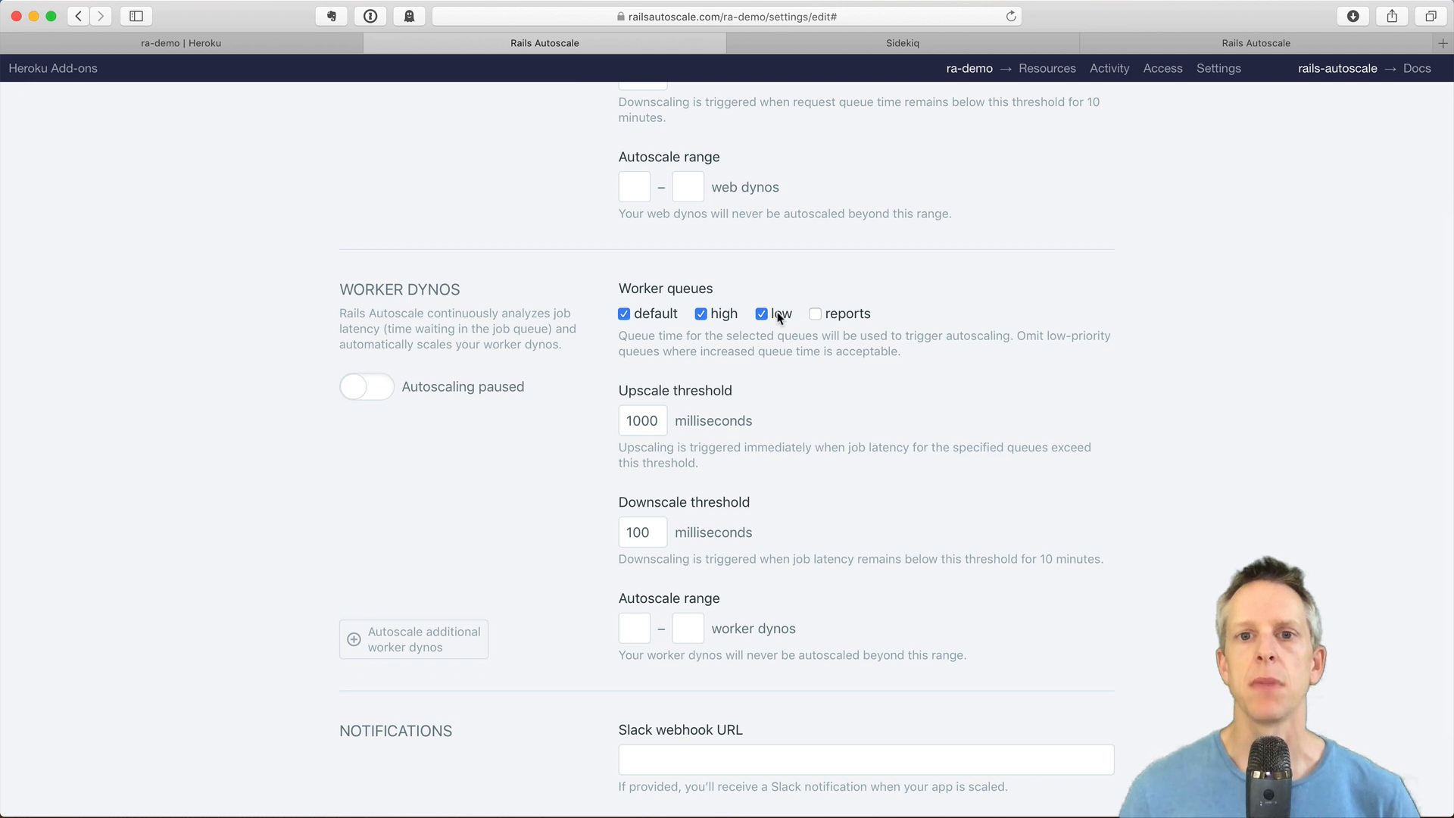
{"action": "left_click", "coordinate": [761, 313]}
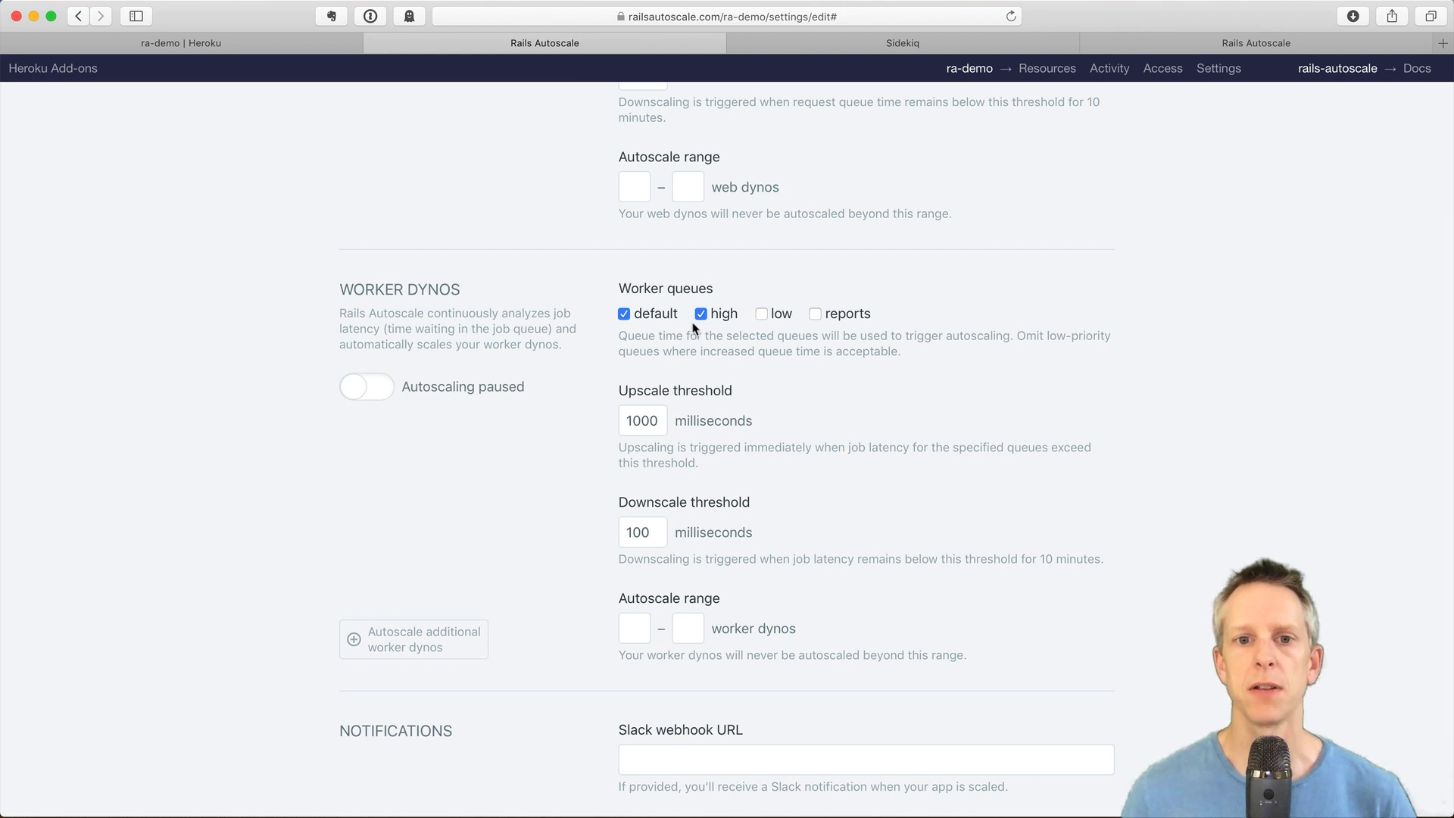
{"action": "scroll", "scroll_direction": "down", "scroll_amount": 3}
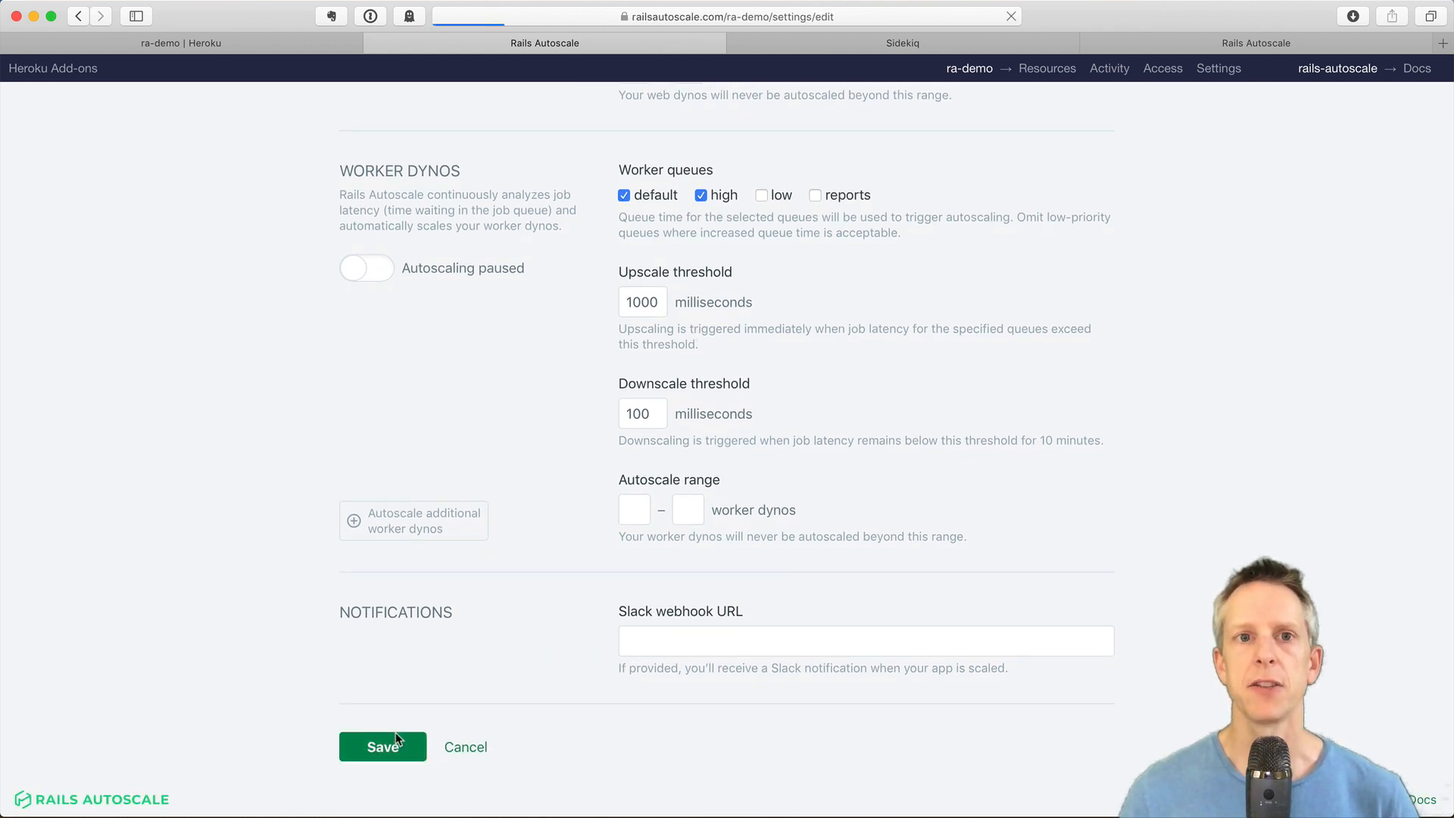
Save the queue settings and view the worker chart of default and high queue time
{"action": "left_click", "coordinate": [382, 746]}
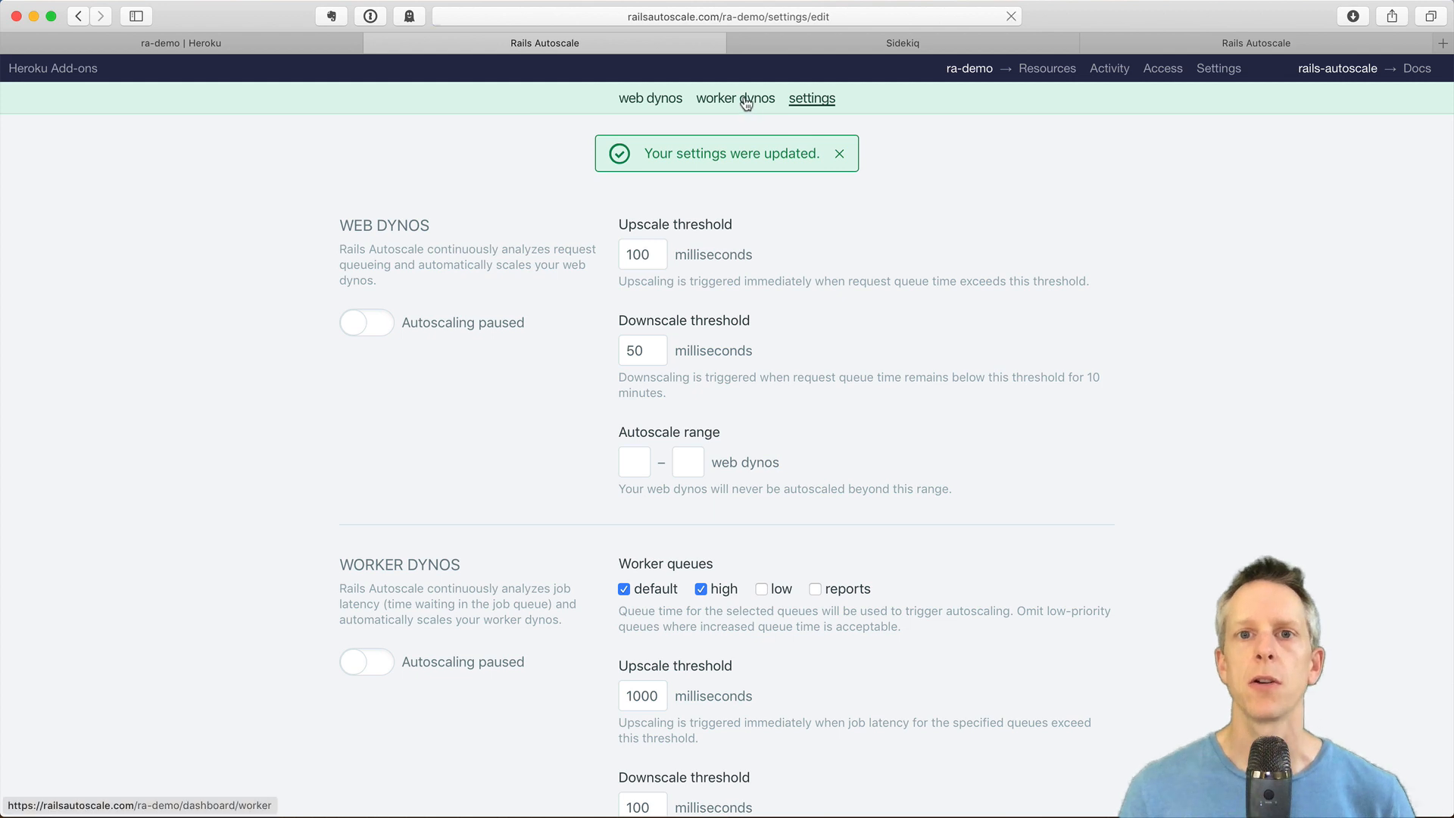
{"action": "left_click", "coordinate": [735, 98]}
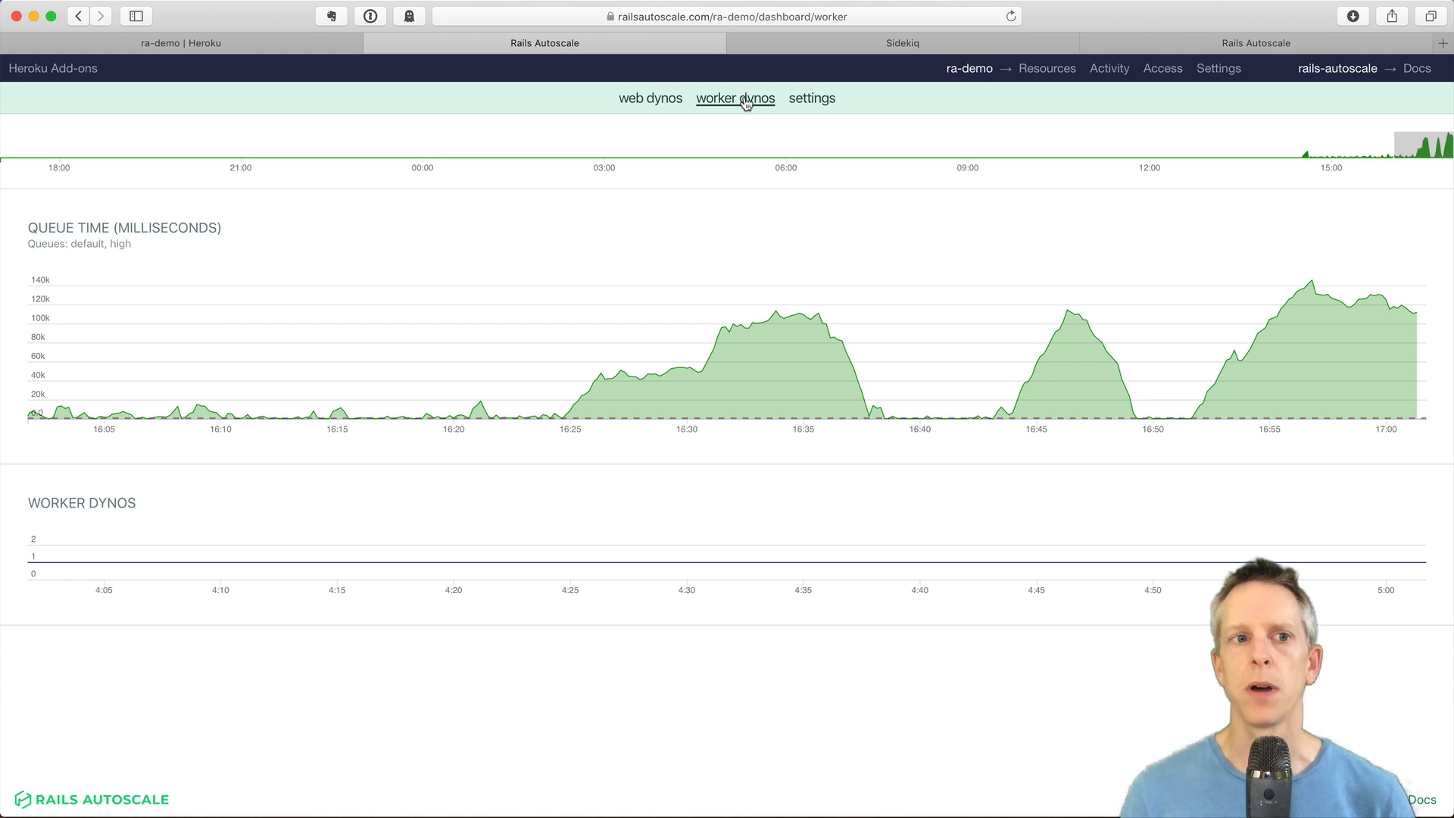
{"action": "mouse_move", "coordinate": [1313, 269]}
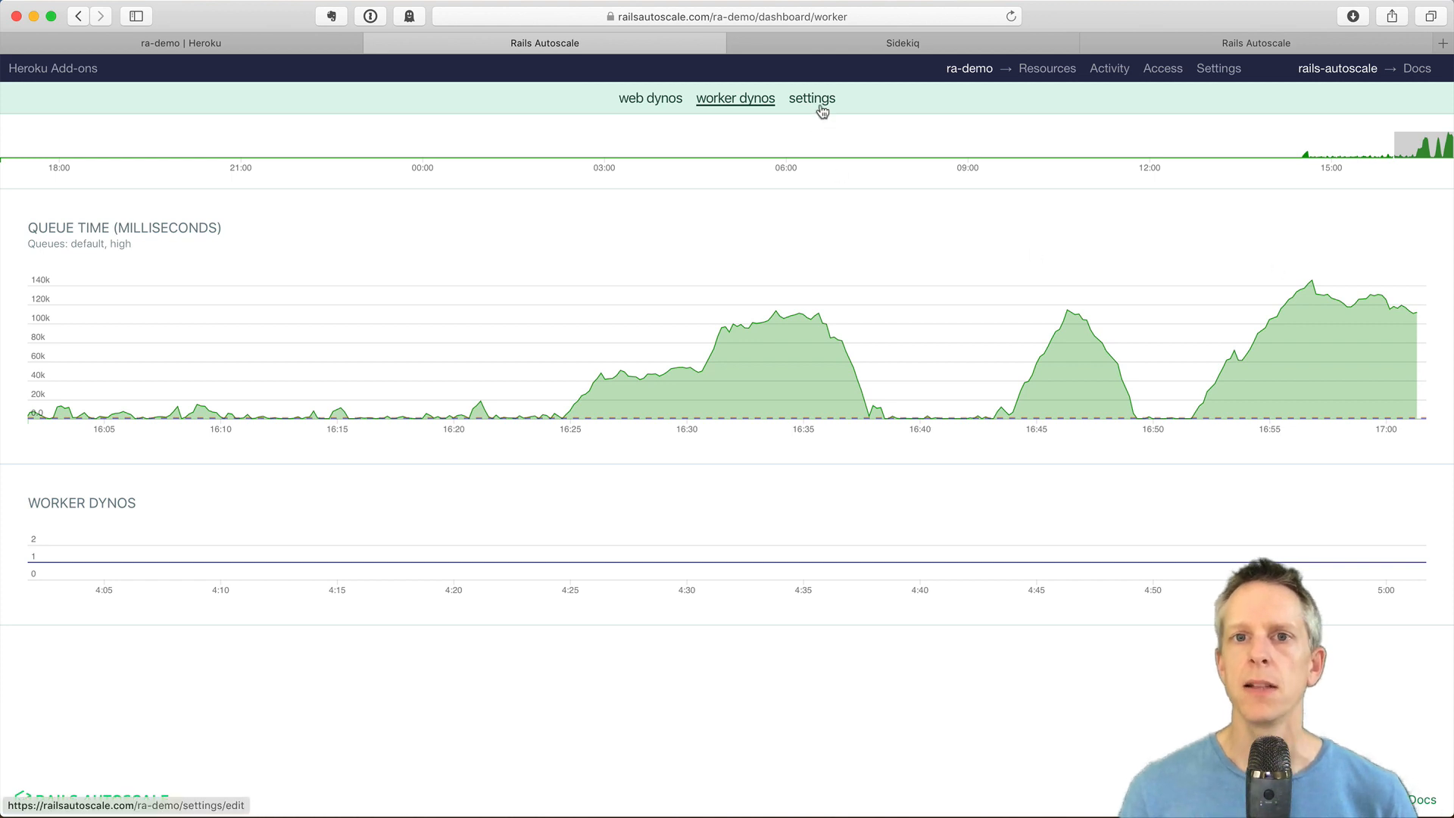
Switch on worker dyno autoscaling with a range of 1 to 3 dynos, then save
{"action": "left_click", "coordinate": [811, 99]}
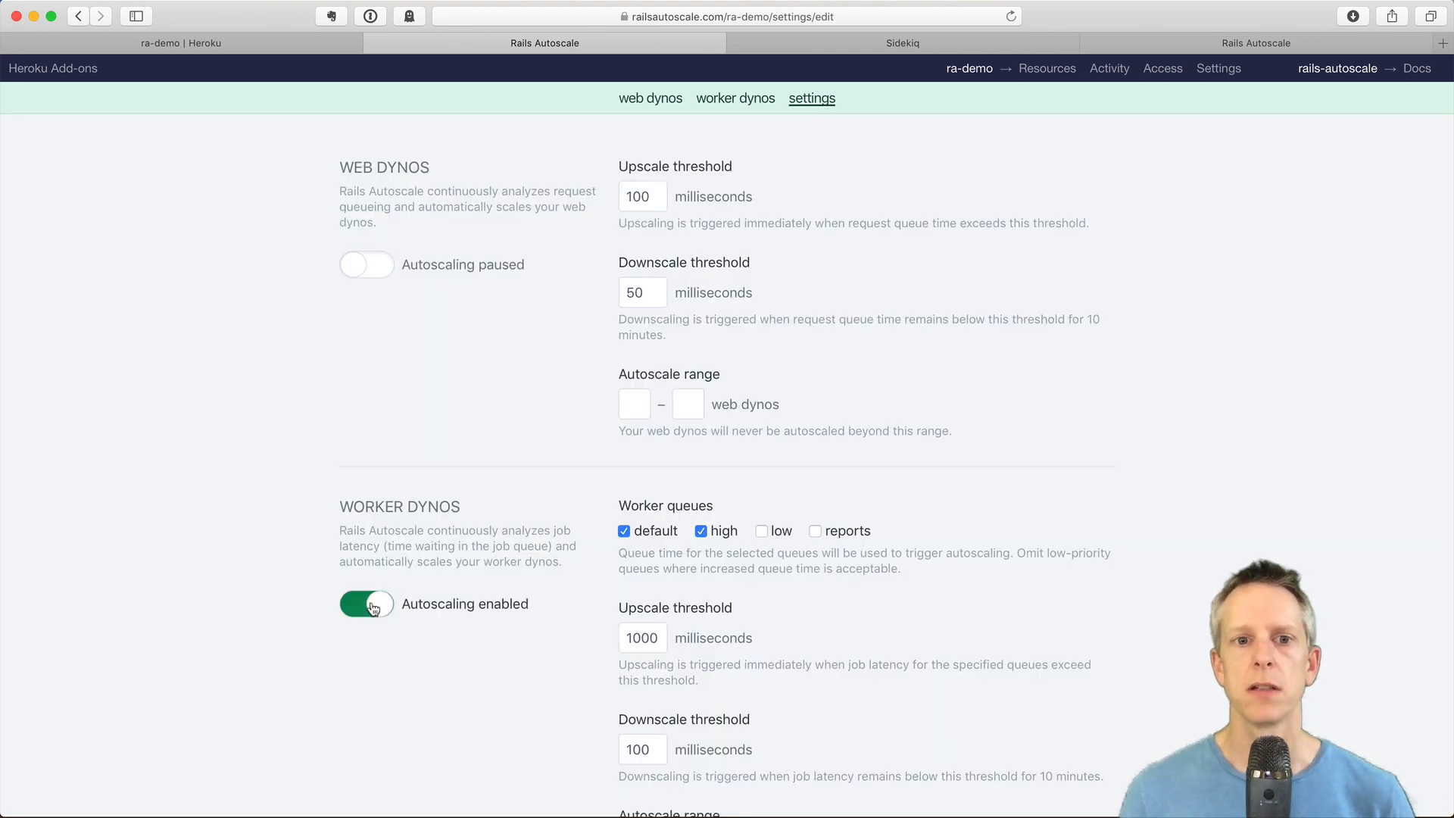
{"action": "scroll", "scroll_direction": "down", "scroll_amount": 3}
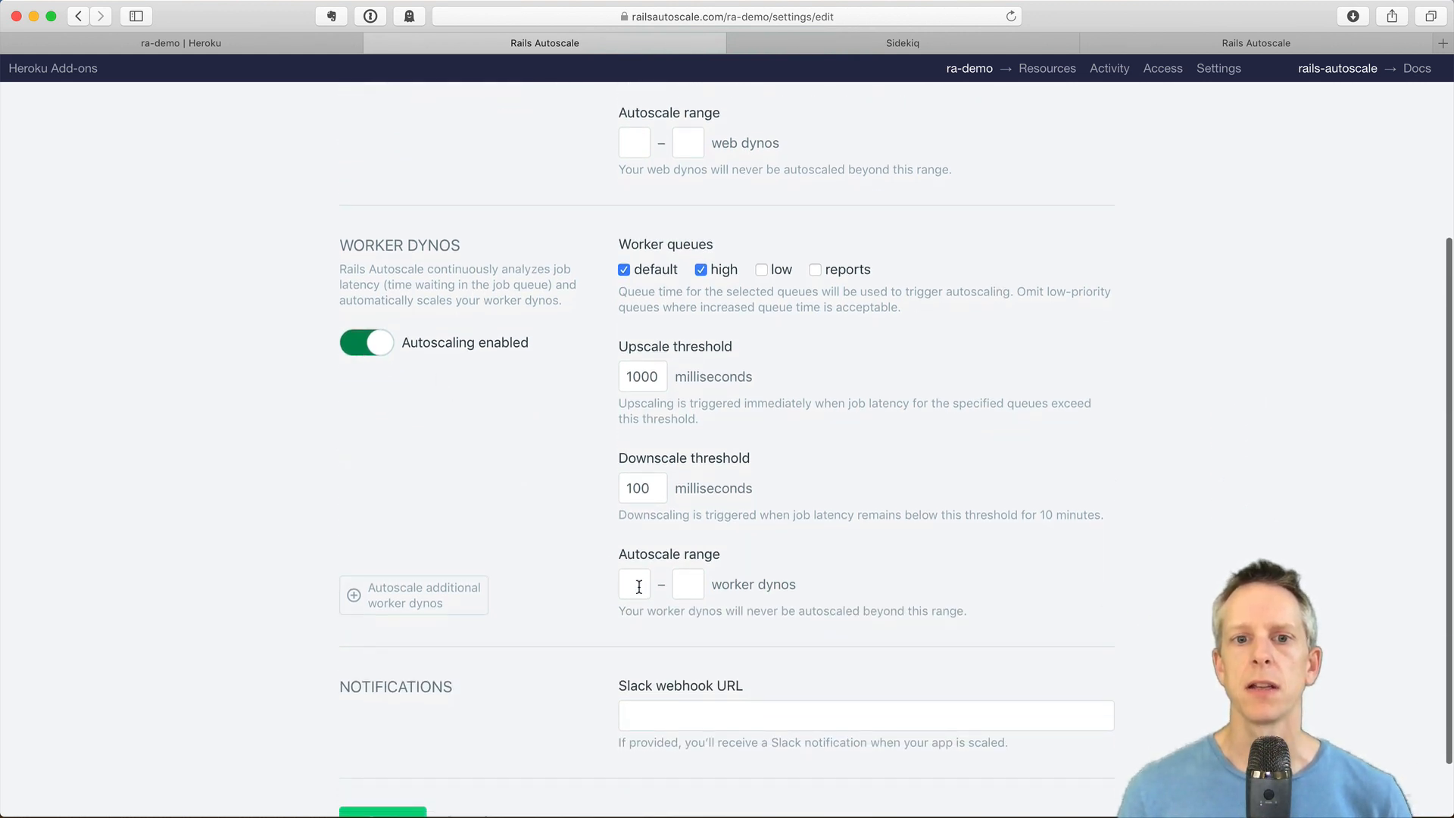
{"action": "left_click", "coordinate": [635, 584]}
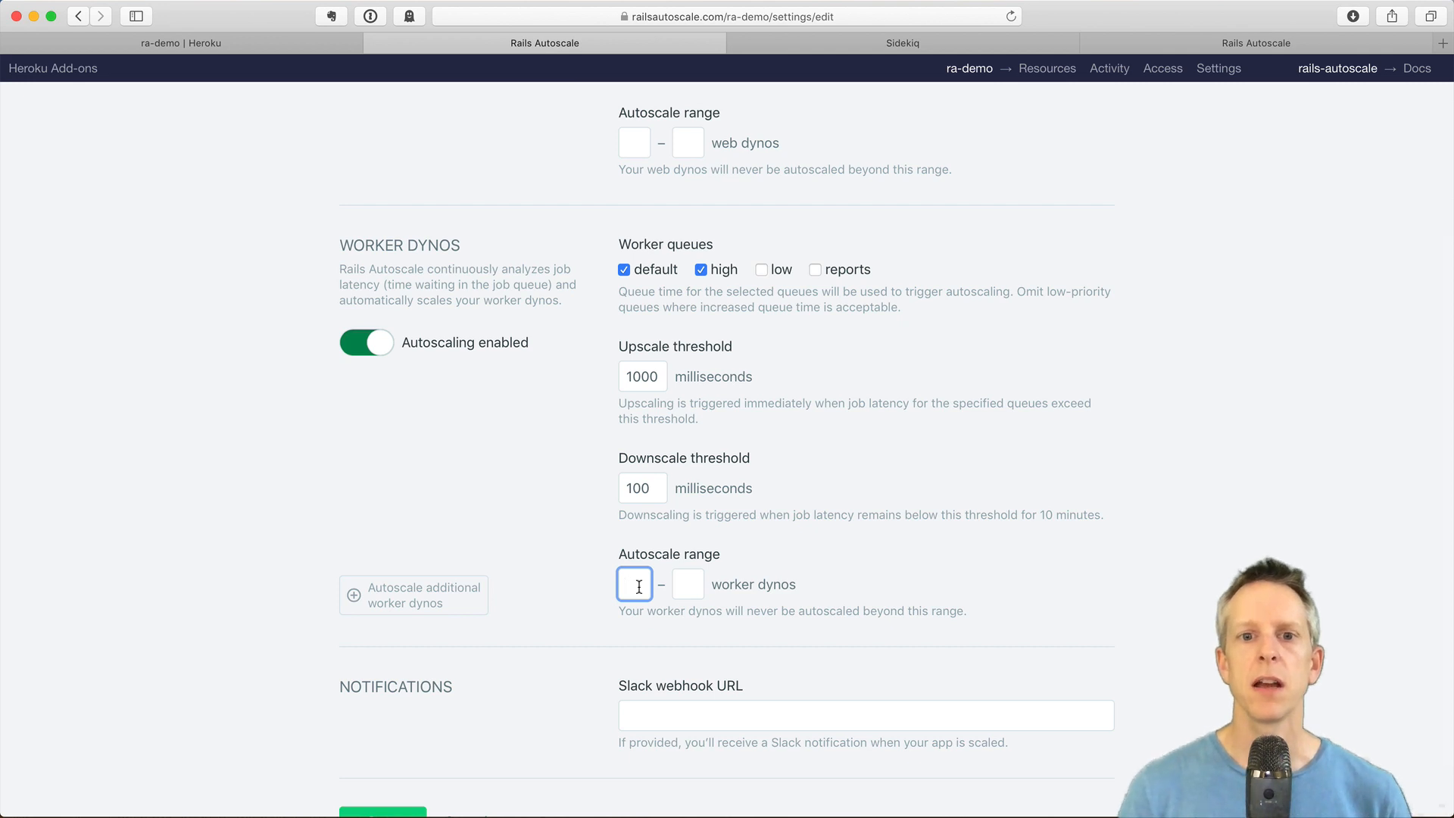
{"action": "type", "text": "3"}
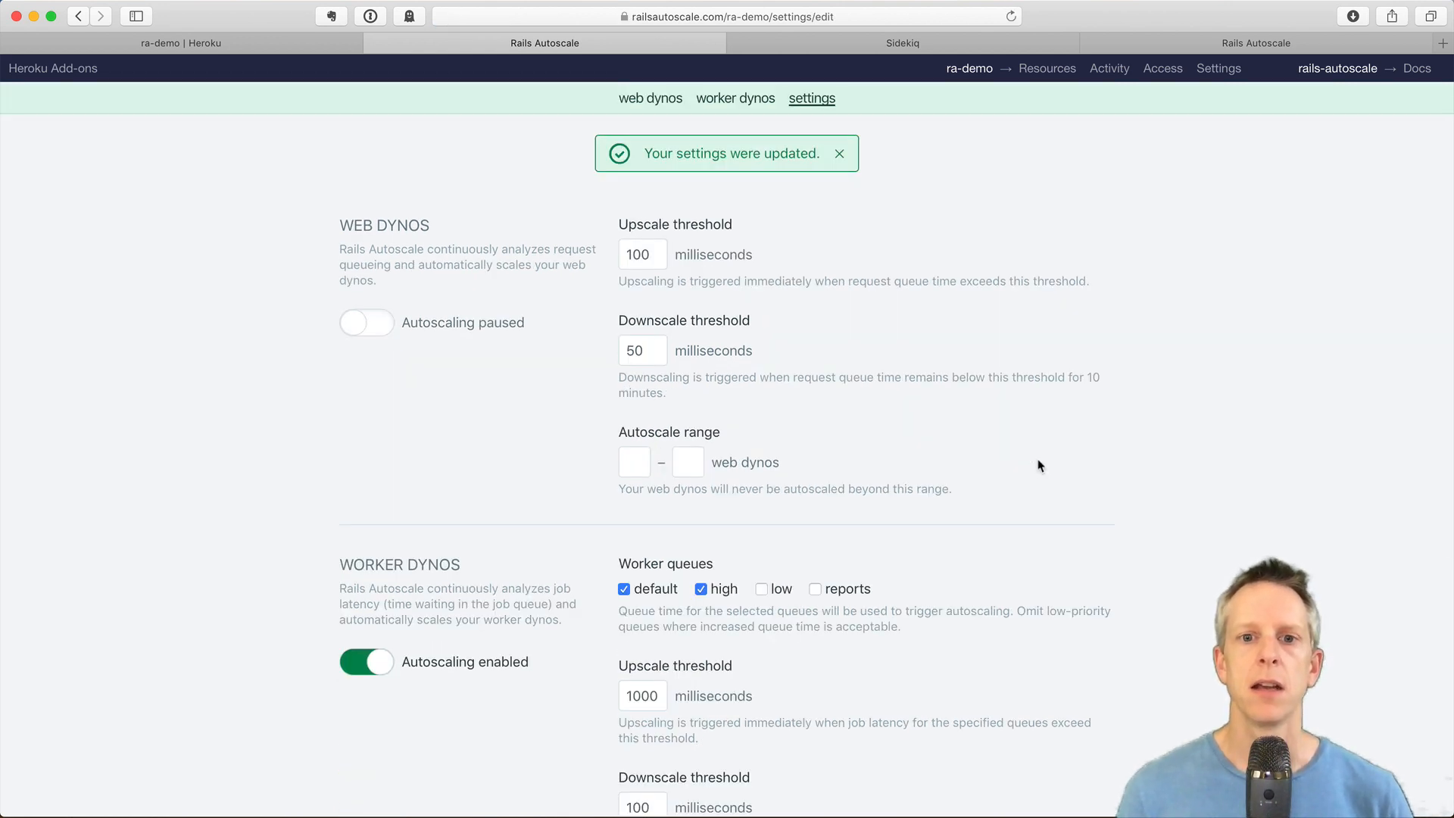
{"action": "scroll", "scroll_direction": "down", "scroll_amount": 3}
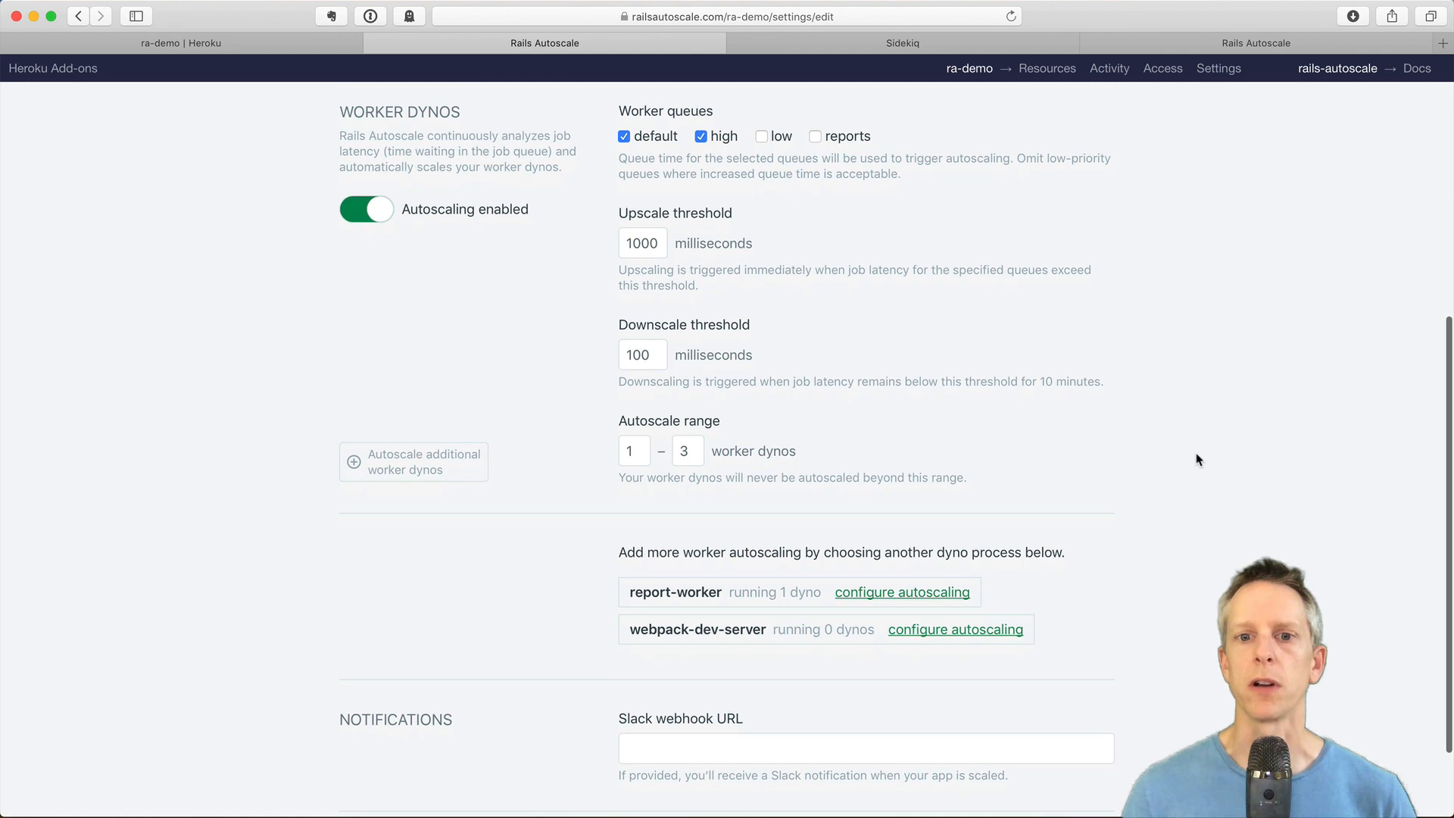
{"action": "mouse_move", "coordinate": [901, 592]}
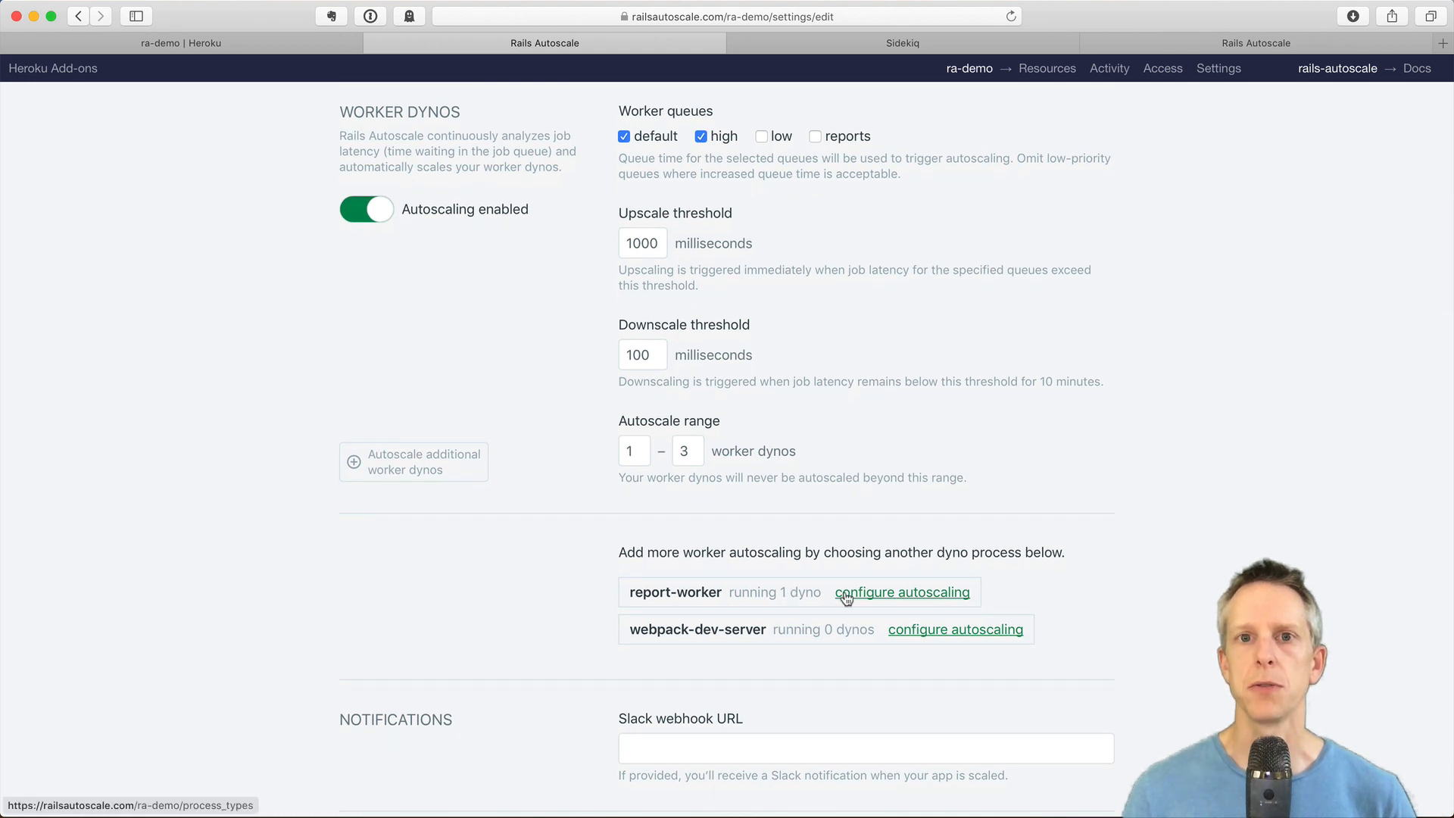
{"action": "mouse_move", "coordinate": [925, 594]}
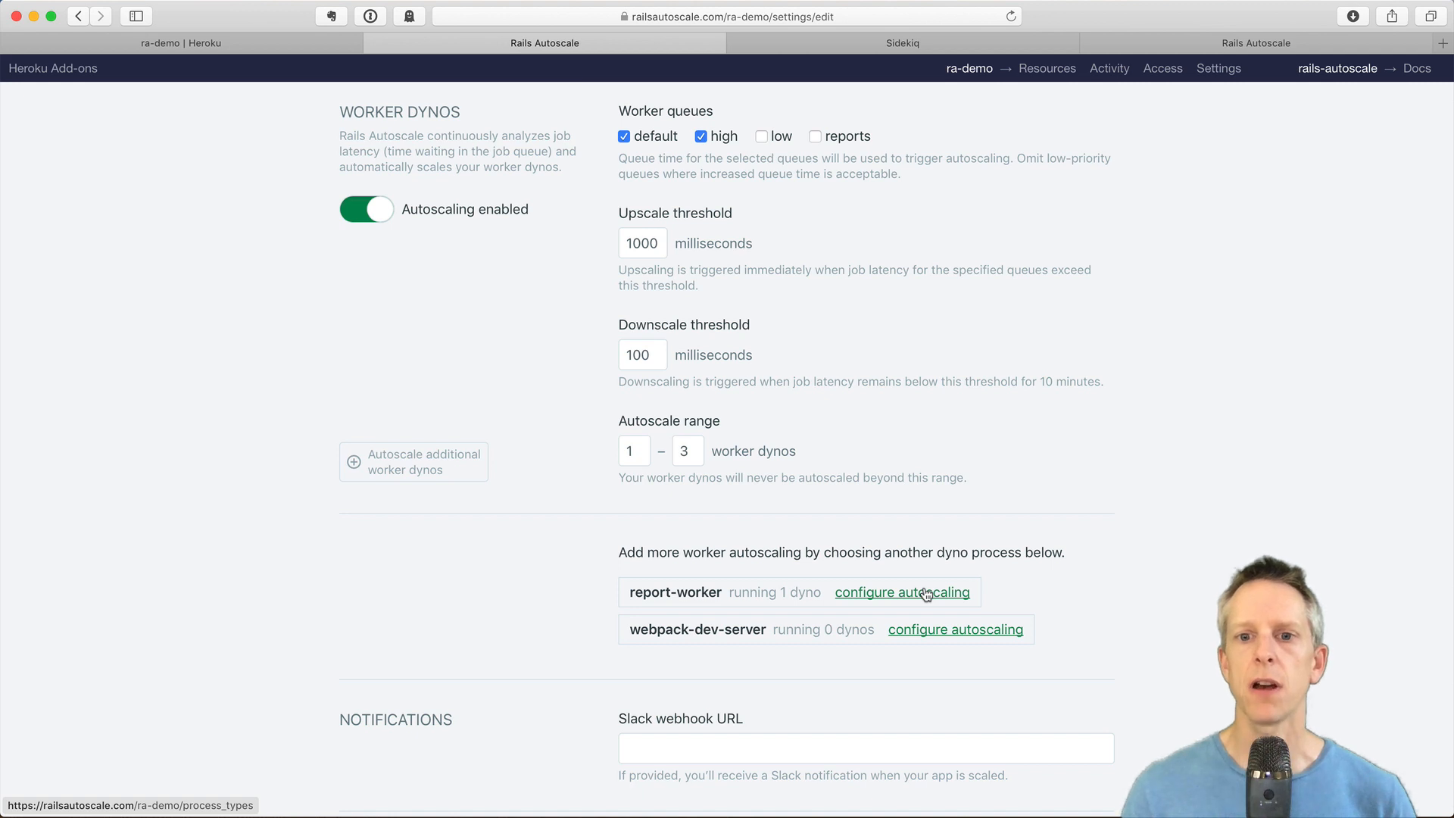
Configure report-worker autoscaling with high and low queues unchecked, leaving only reports, and save
{"action": "left_click", "coordinate": [901, 592]}
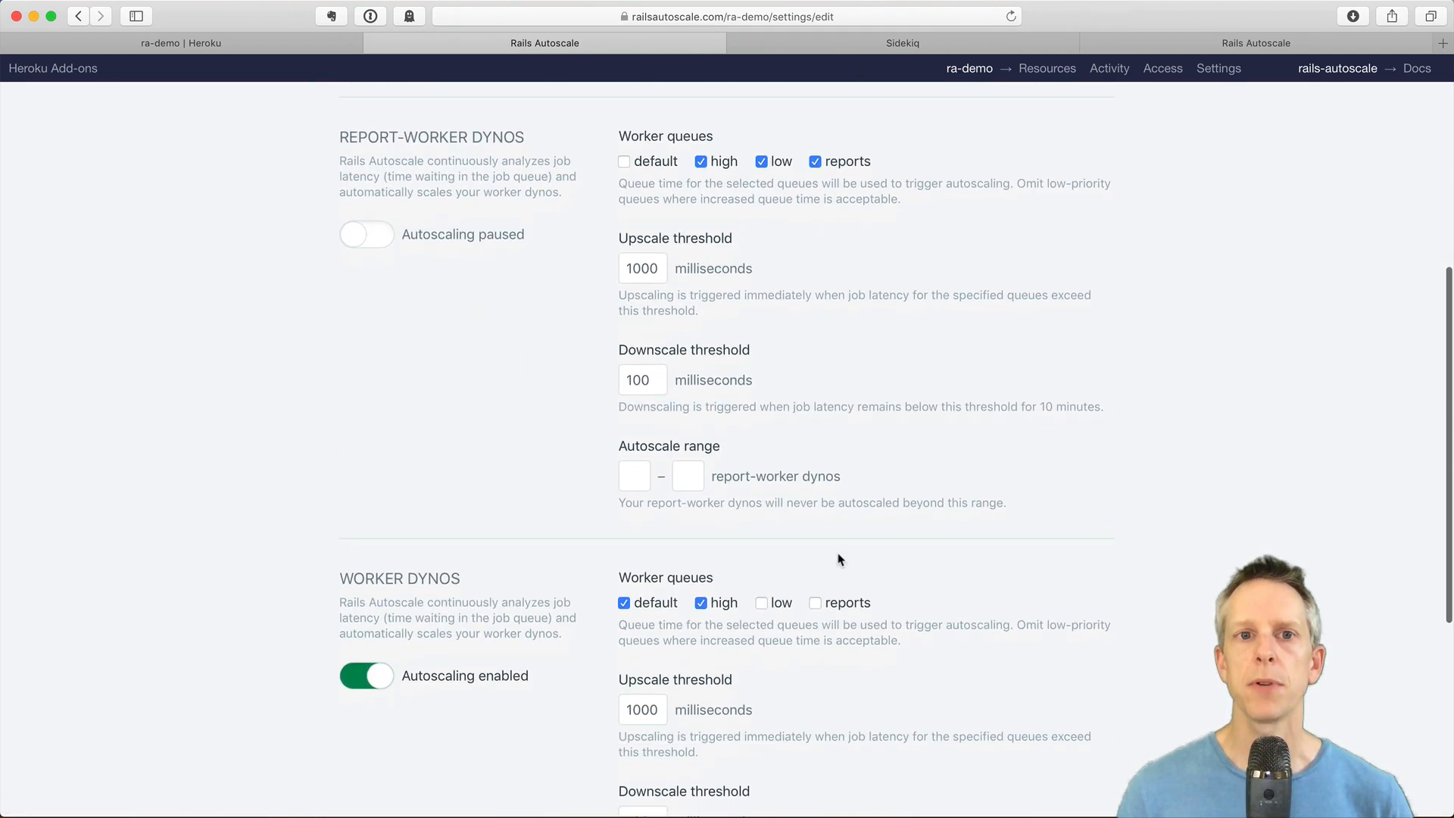
{"action": "mouse_move", "coordinate": [913, 441]}
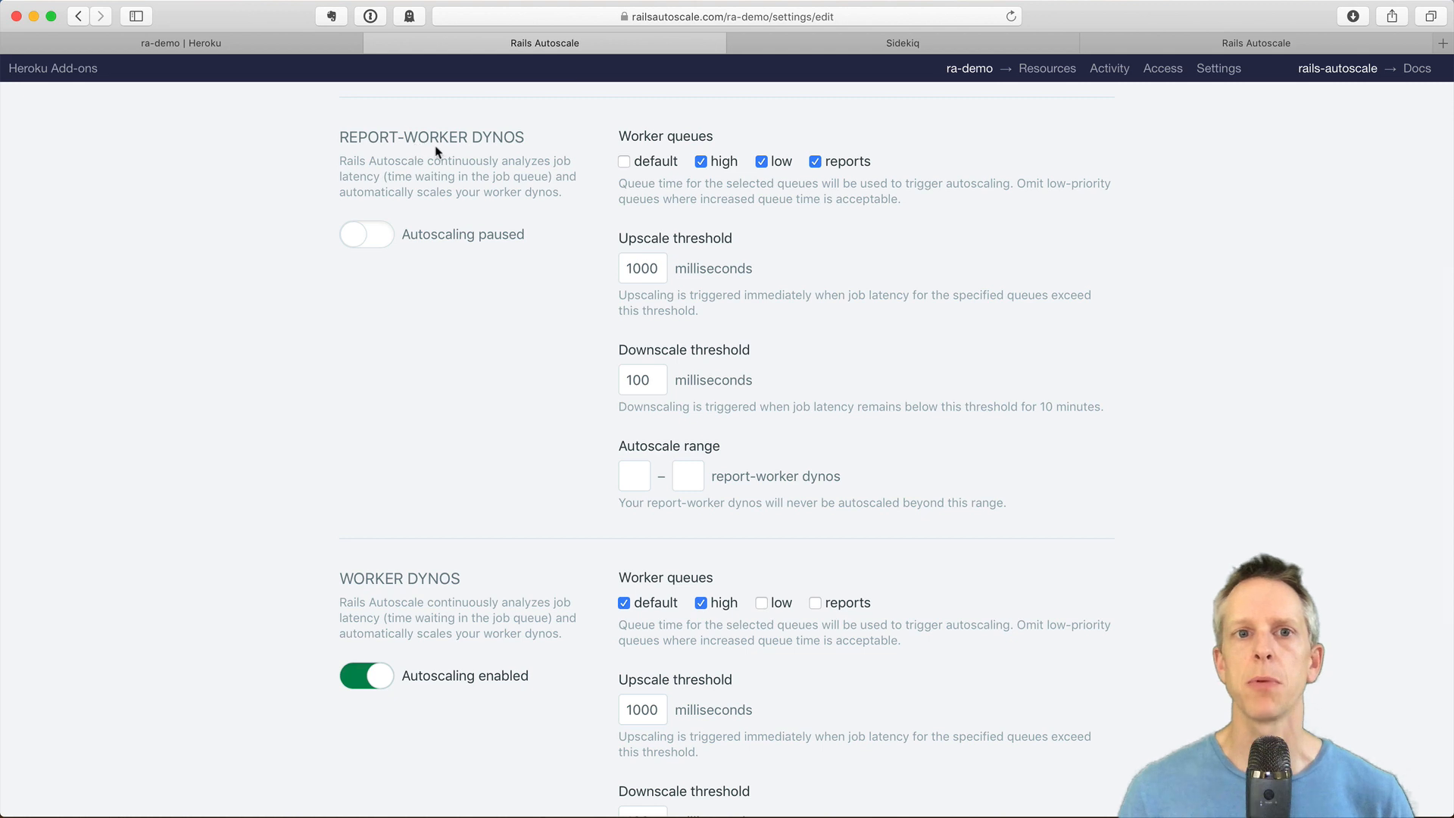
{"action": "left_click", "coordinate": [702, 160]}
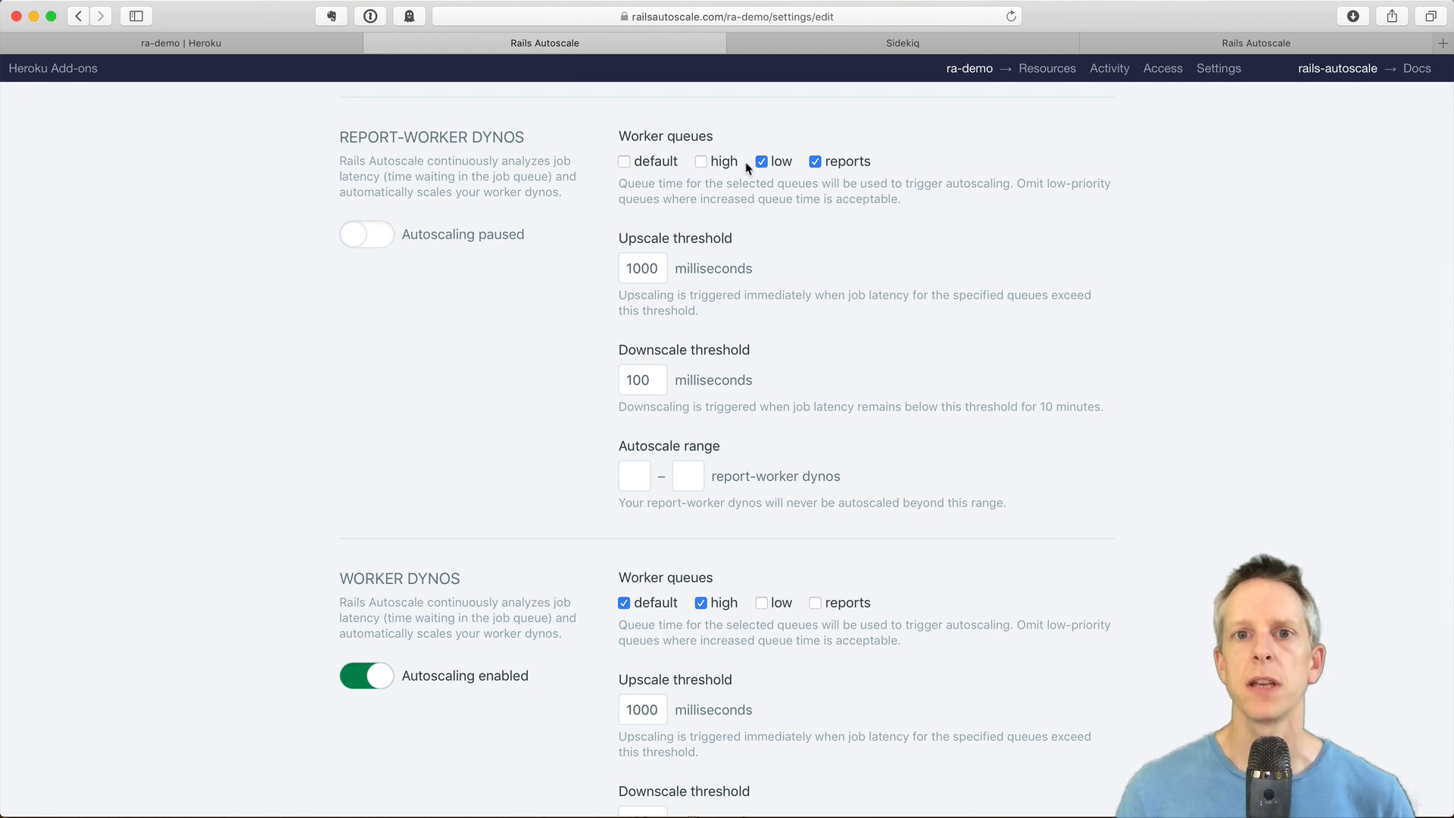
{"action": "left_click", "coordinate": [762, 161]}
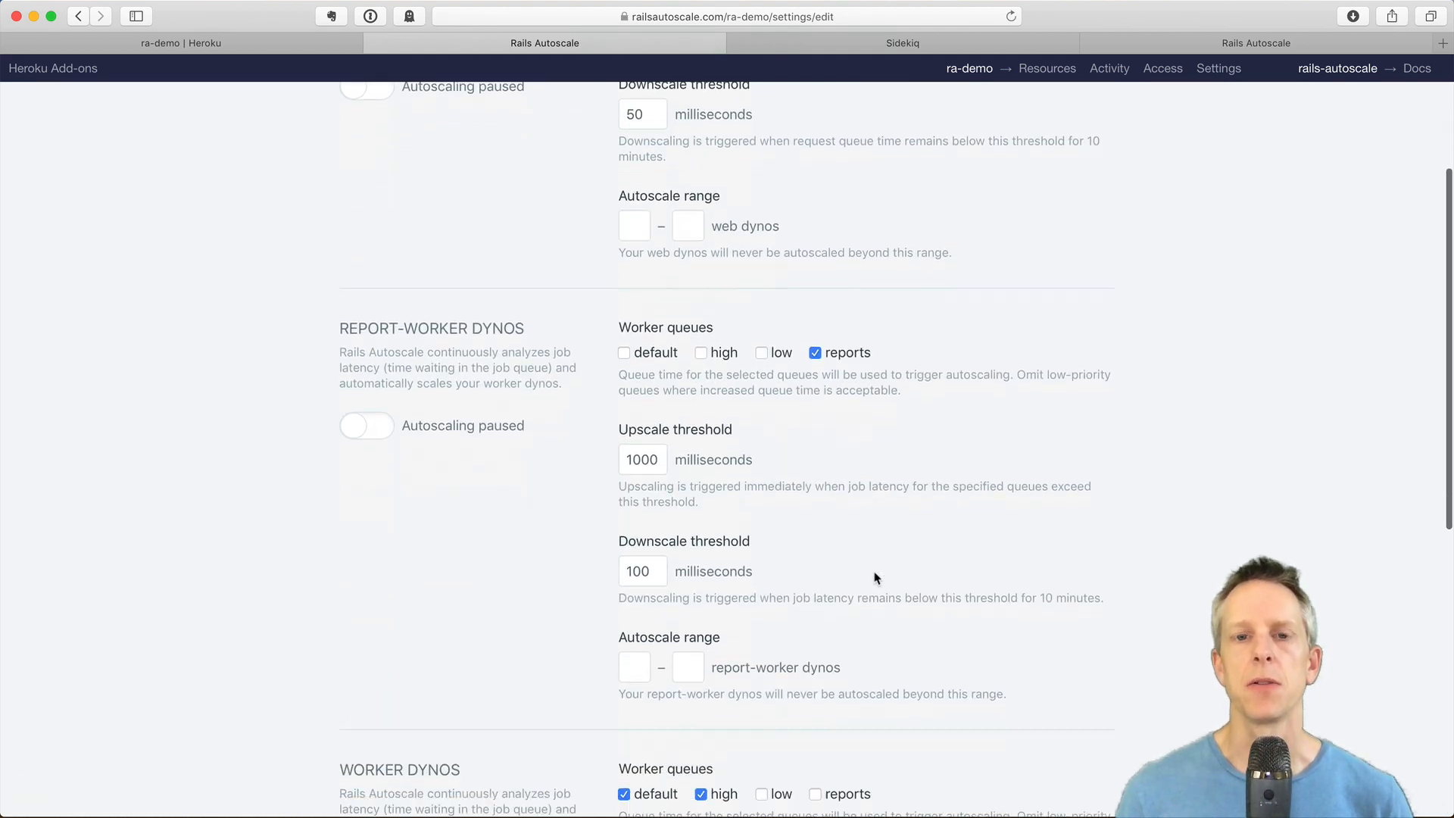
{"action": "scroll", "scroll_direction": "down", "scroll_amount": 3}
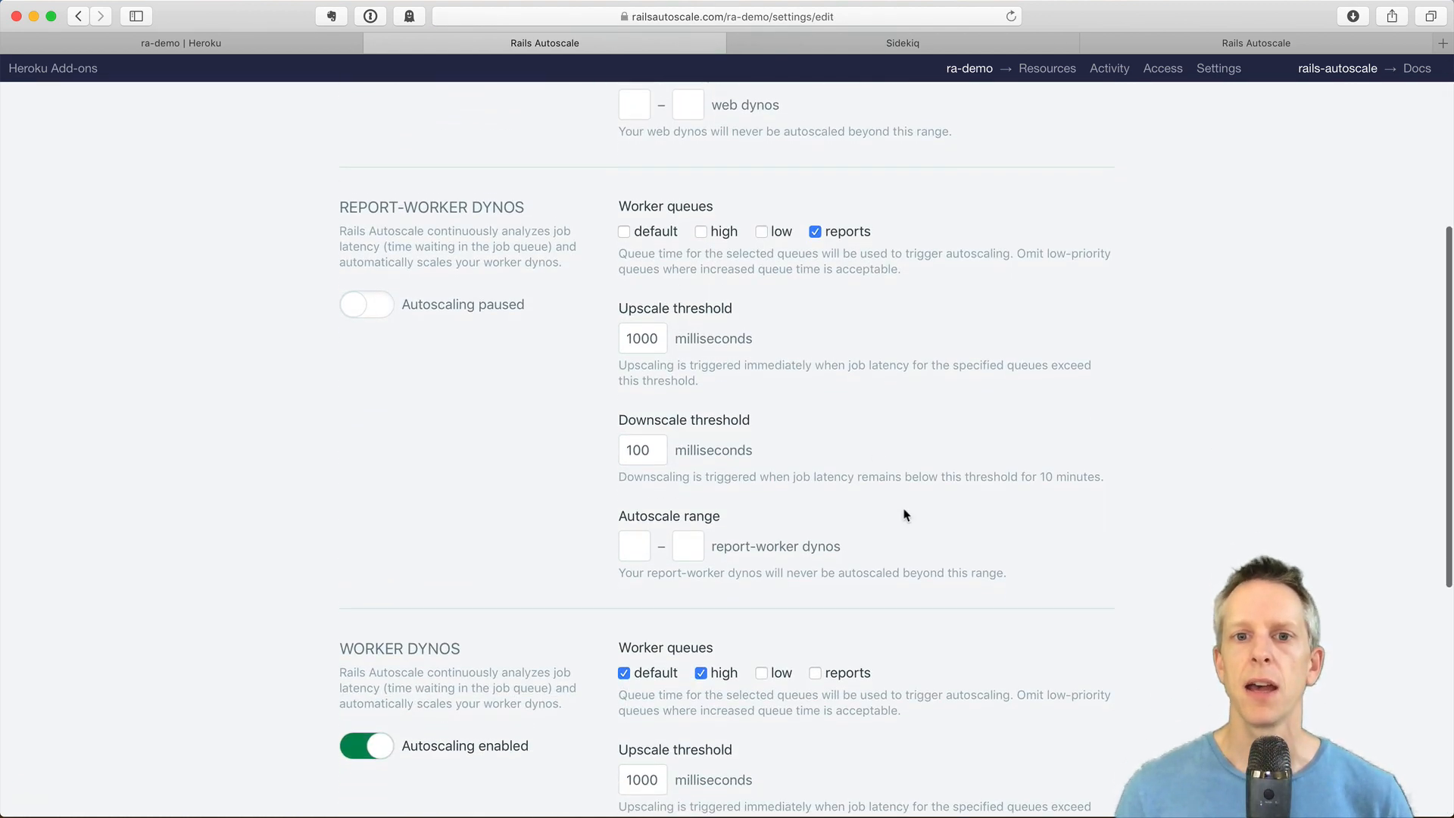
{"action": "scroll", "scroll_direction": "down", "scroll_amount": 3}
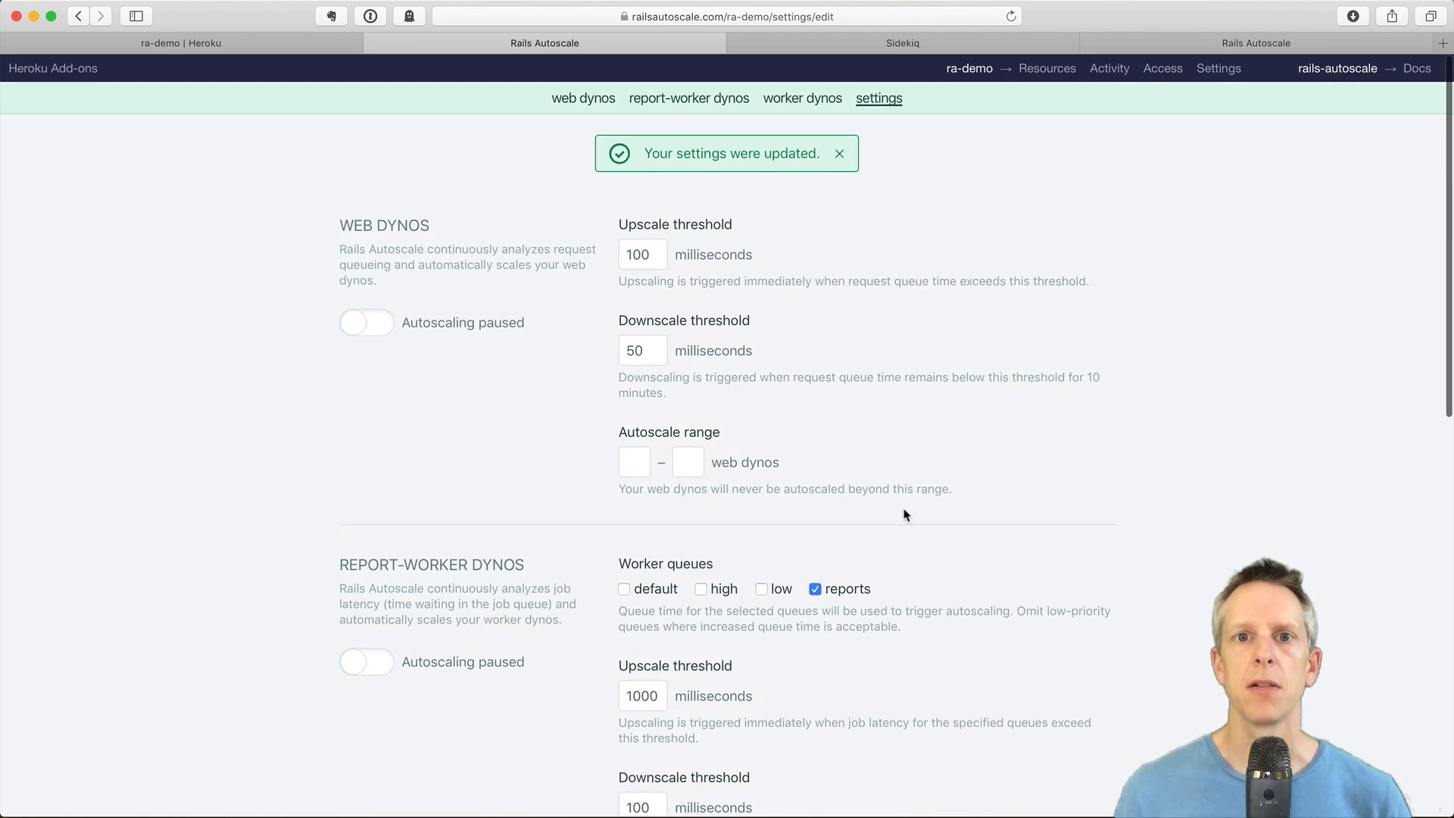
{"action": "mouse_move", "coordinate": [803, 99]}
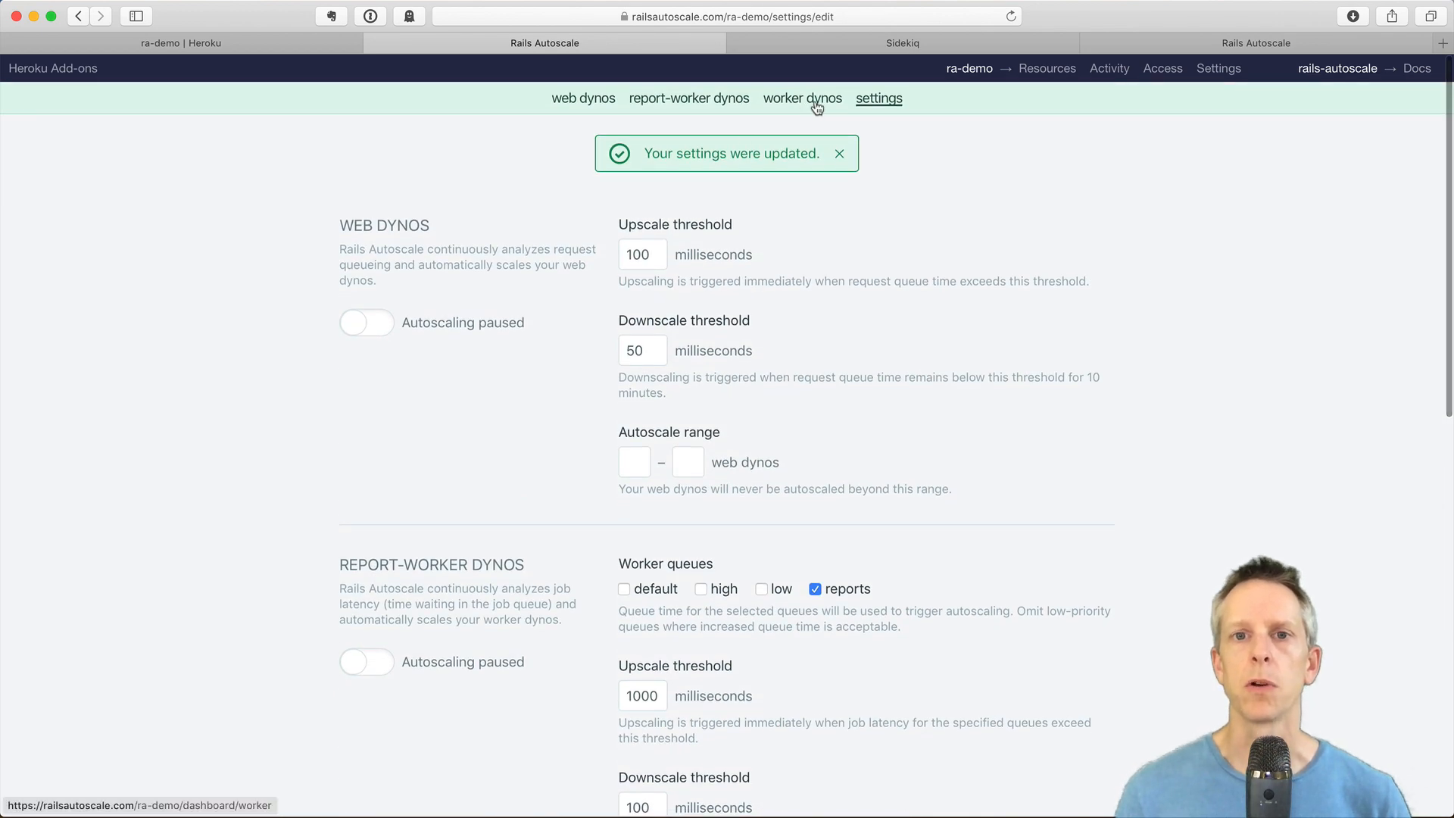
Show the worker dynos dashboard charting default and high queue time and worker dyno count
{"action": "left_click", "coordinate": [802, 98]}
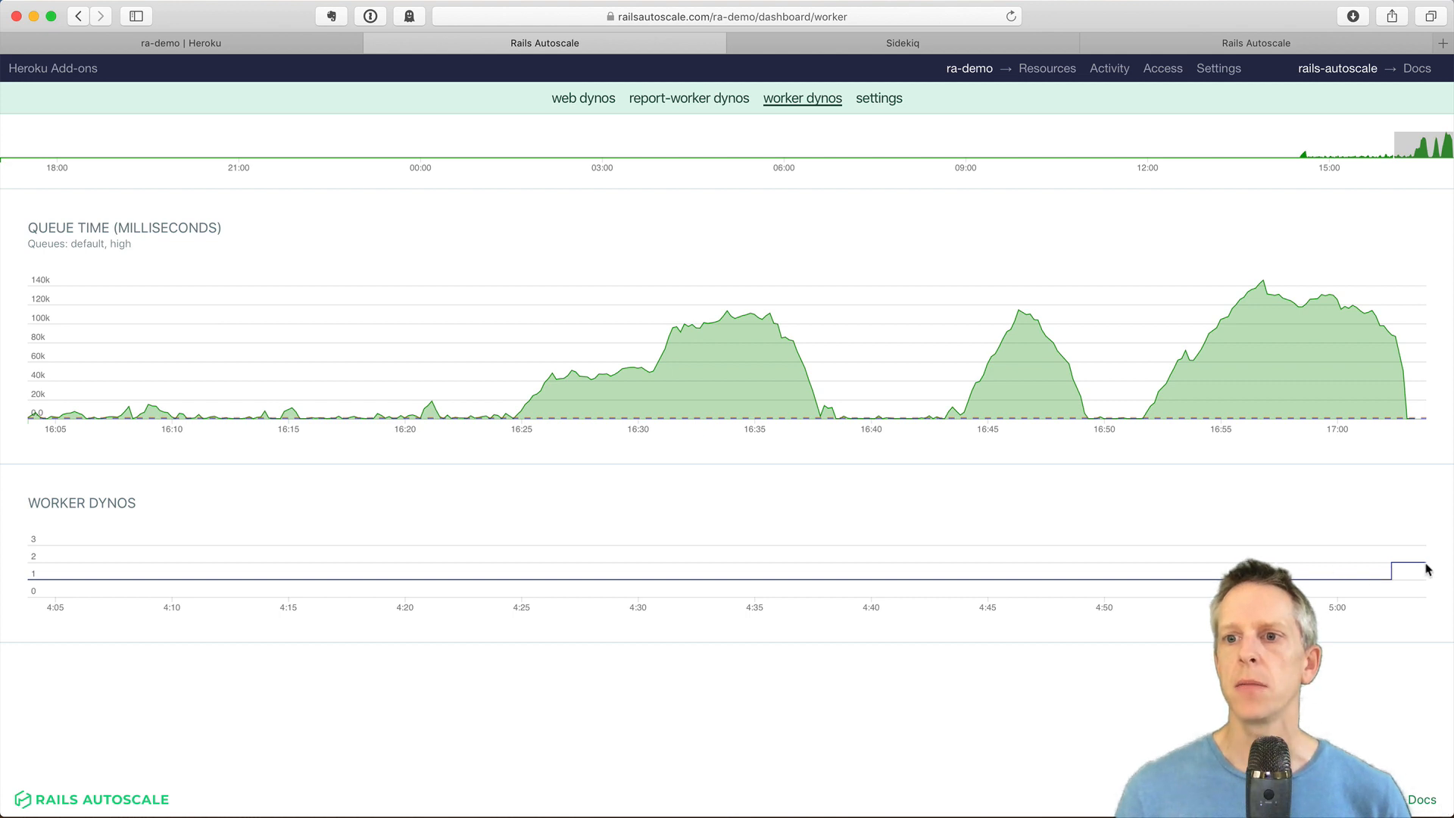
{"action": "mouse_move", "coordinate": [1391, 381]}
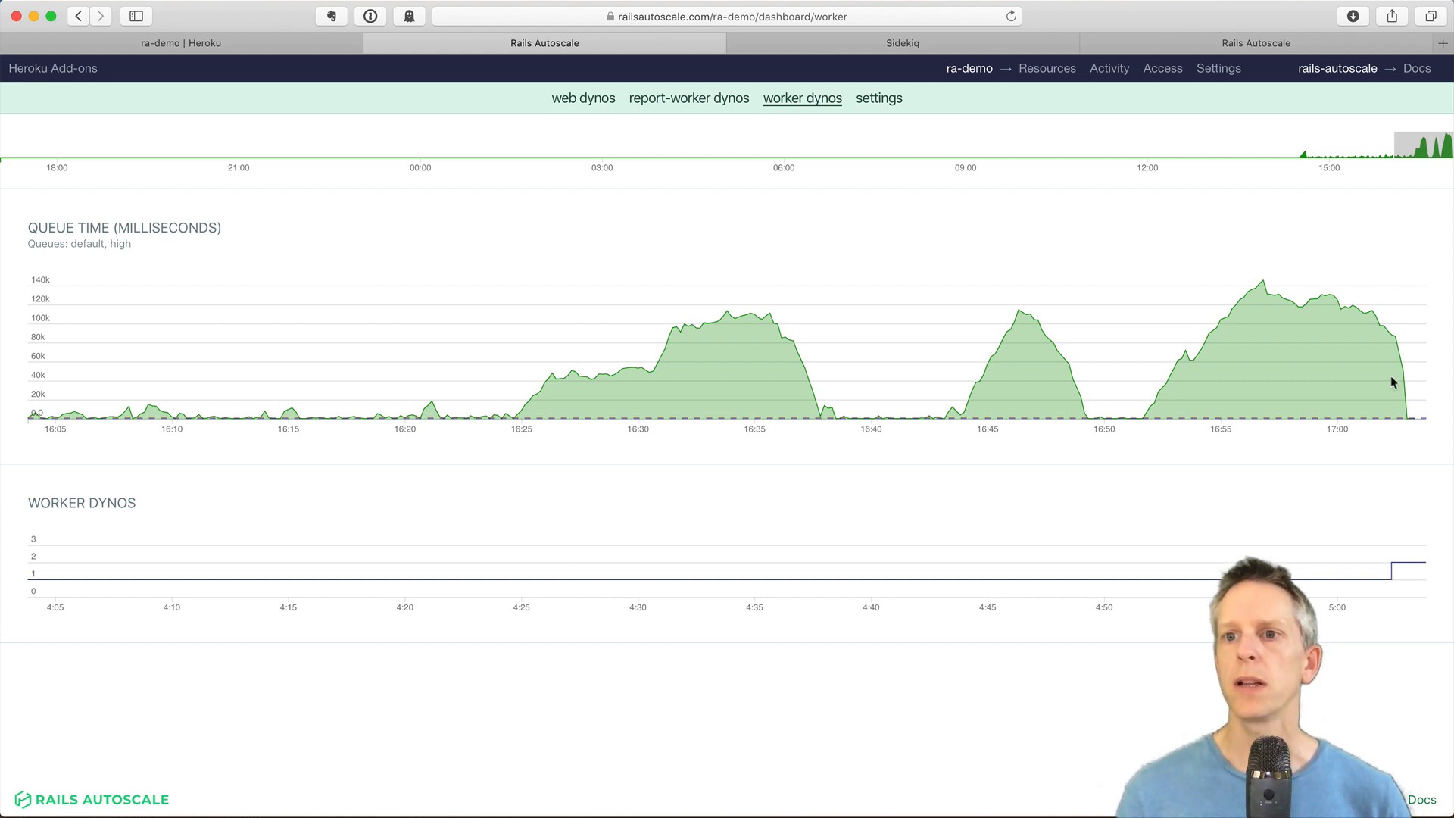
{"action": "mouse_move", "coordinate": [1414, 416]}
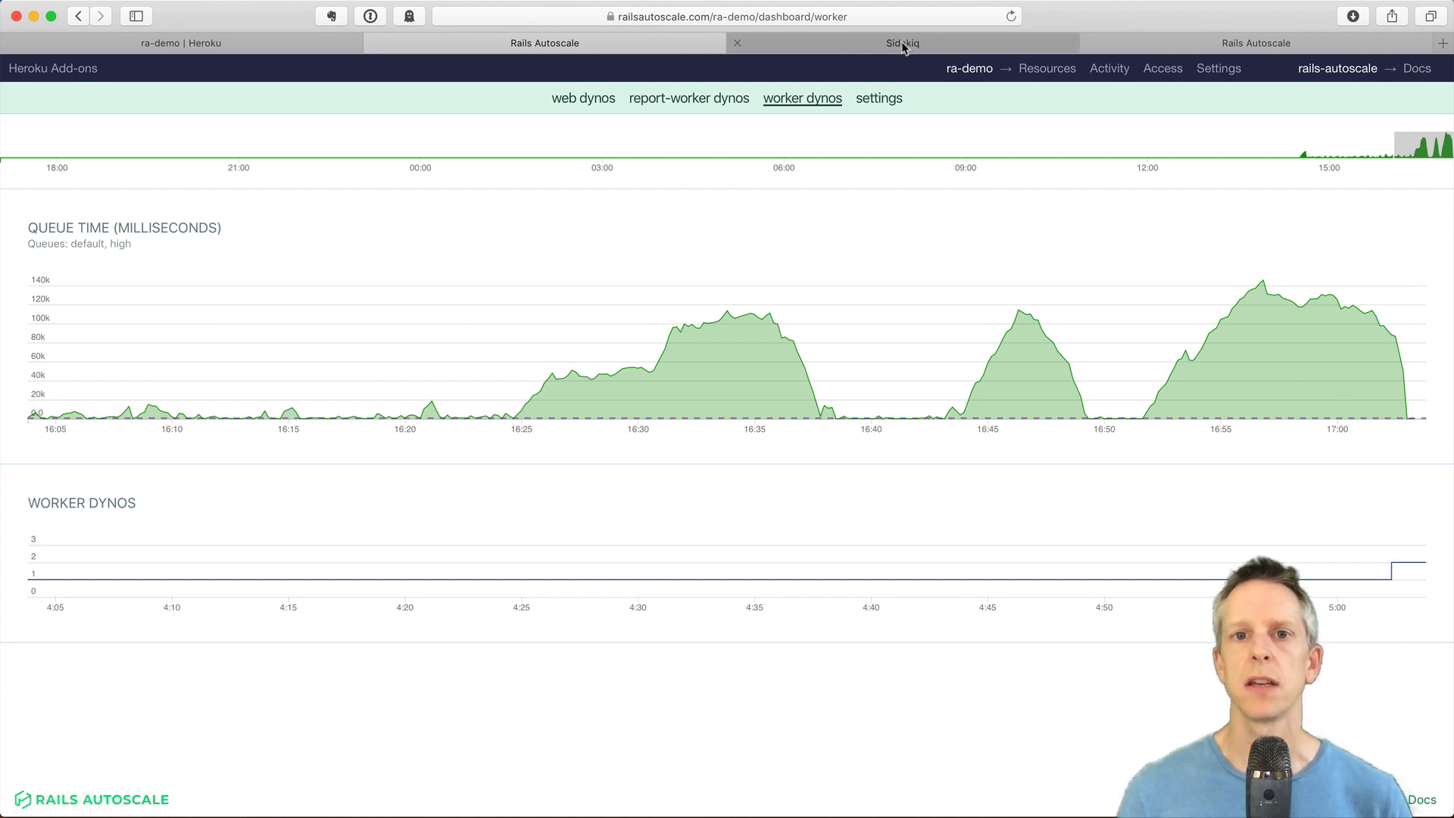
{"action": "left_click", "coordinate": [901, 43]}
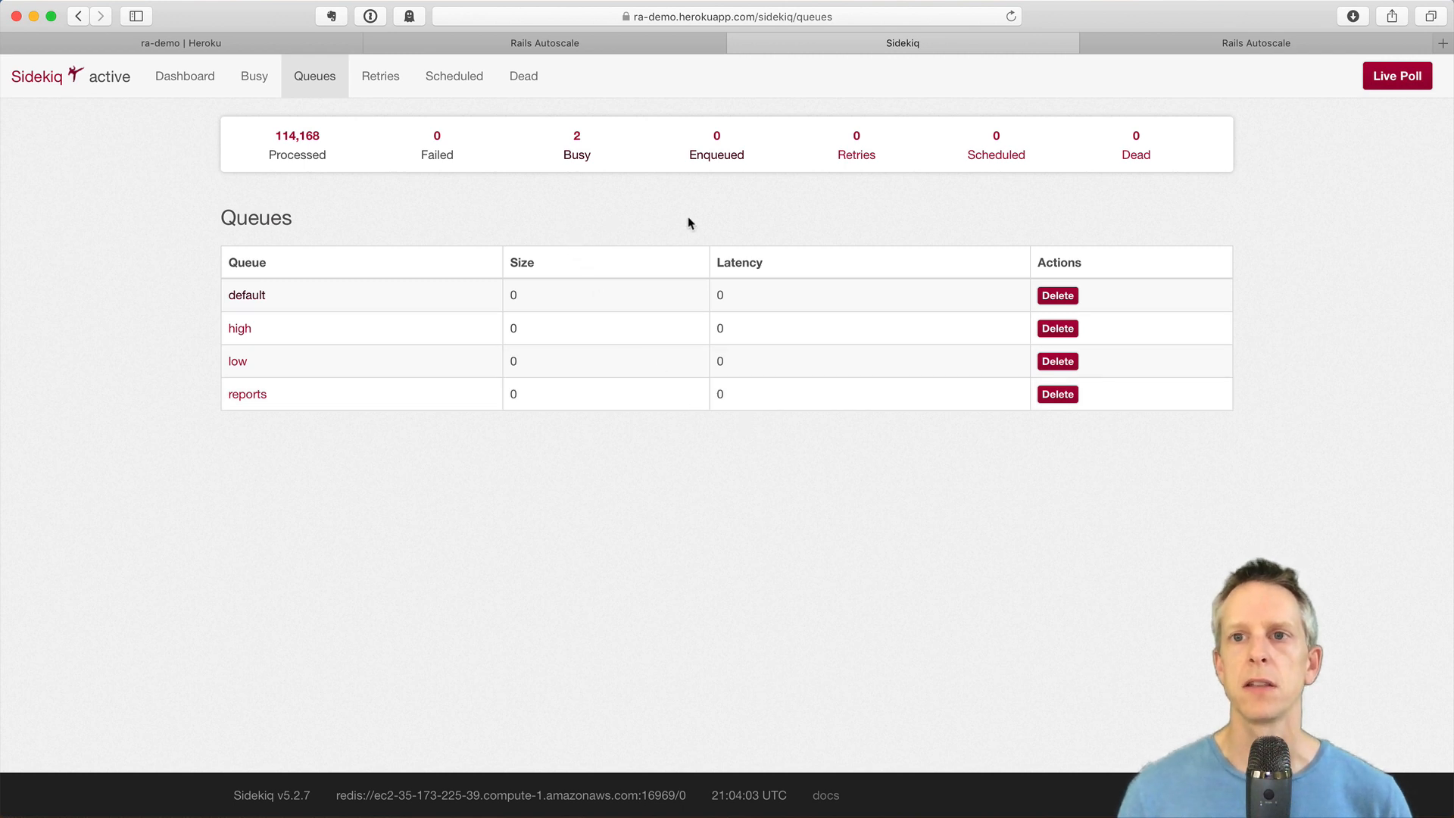
{"action": "left_click", "coordinate": [544, 43]}
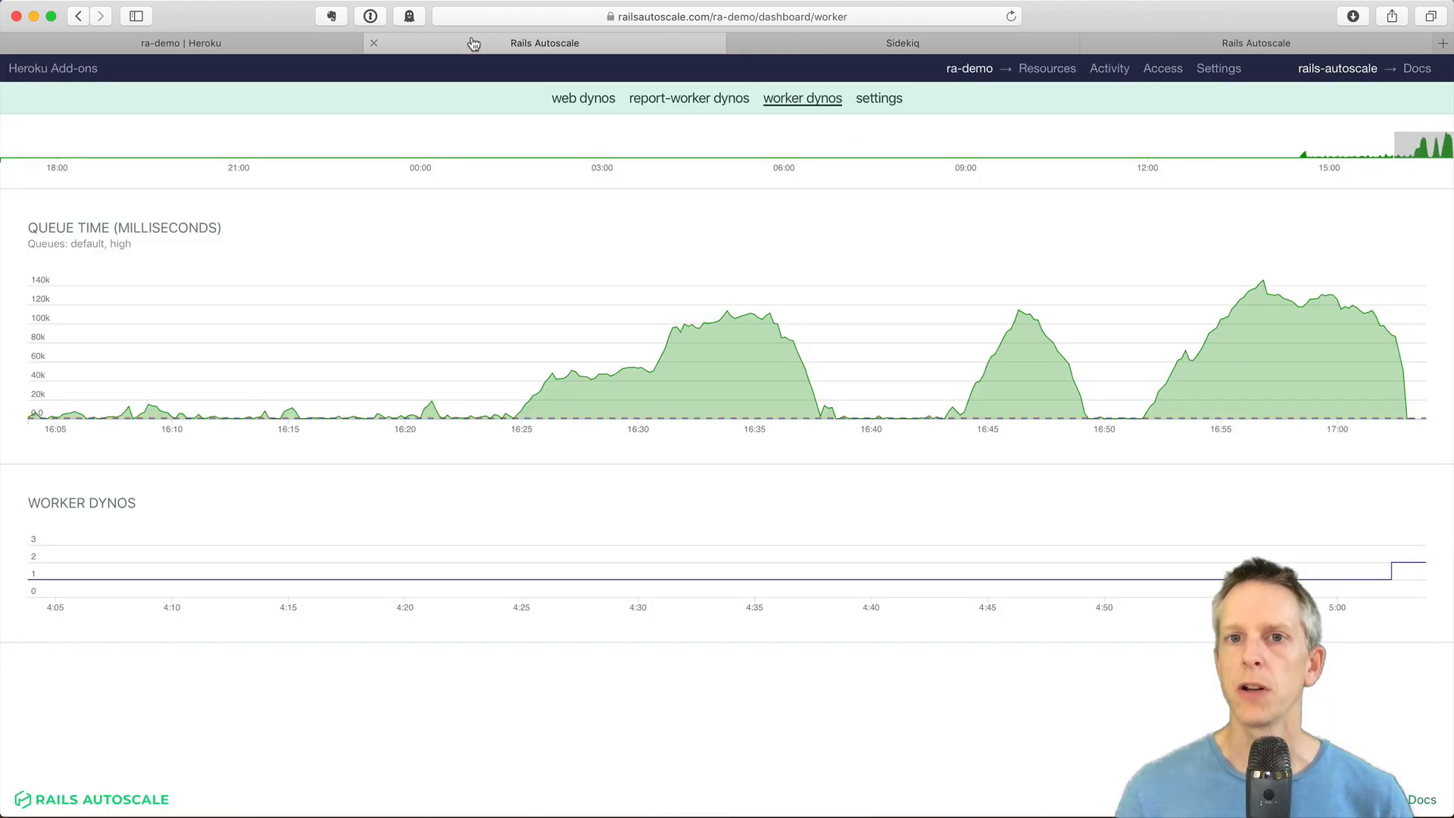